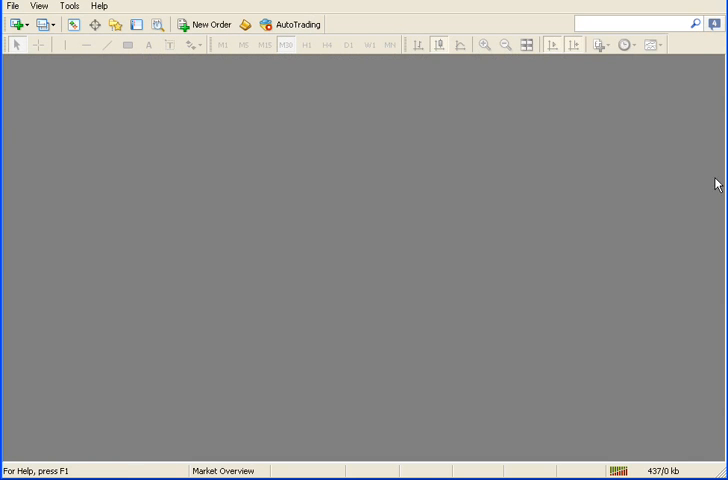
{"action": "mouse_move", "coordinate": [361, 268]}
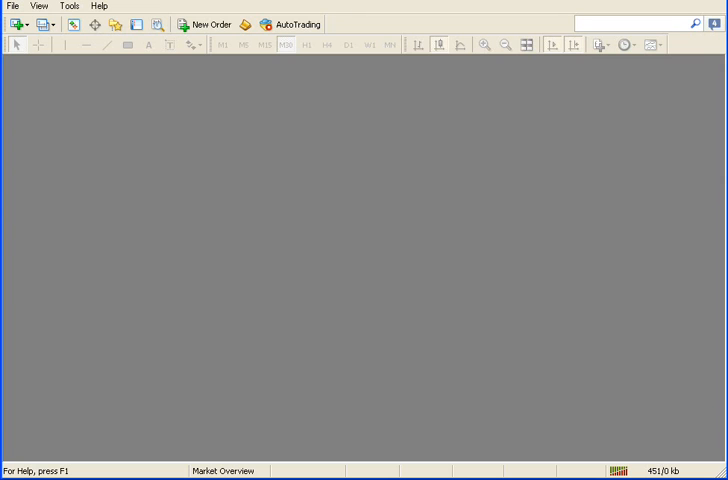
{"action": "mouse_move", "coordinate": [549, 203]}
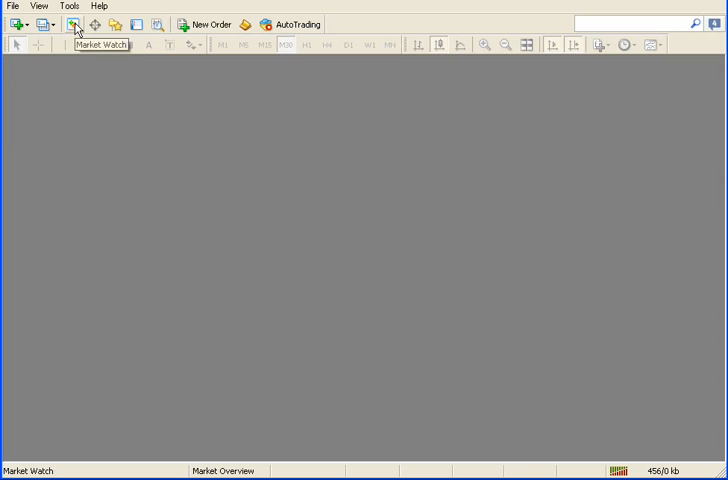
Bring up a EURAUD hourly chart window from the Market Watch symbol list
{"action": "left_click", "coordinate": [73, 24]}
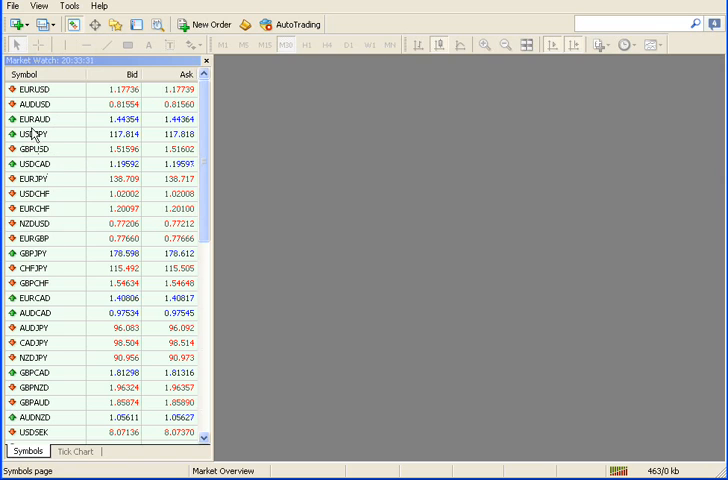
{"action": "mouse_move", "coordinate": [35, 119]}
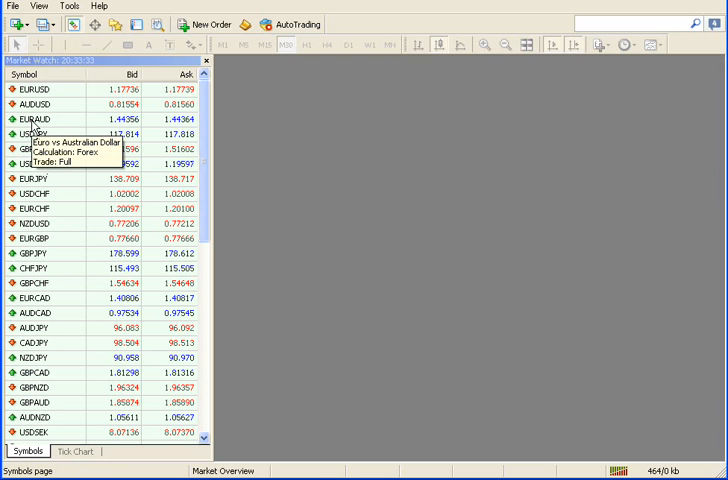
{"action": "right_click", "coordinate": [37, 119]}
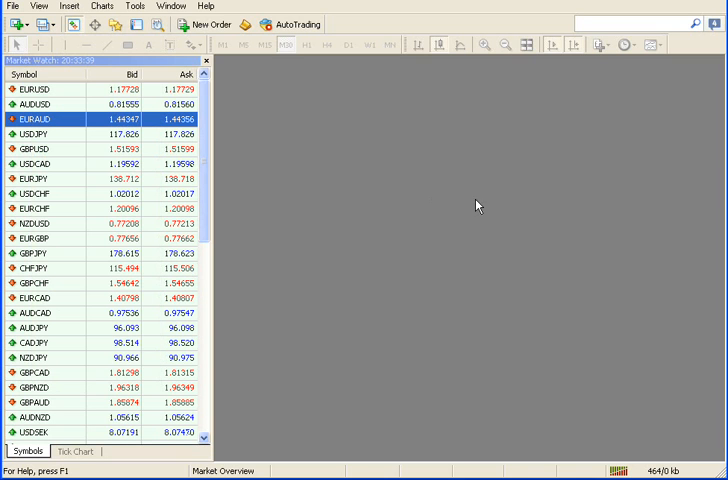
{"action": "double_click", "coordinate": [40, 119]}
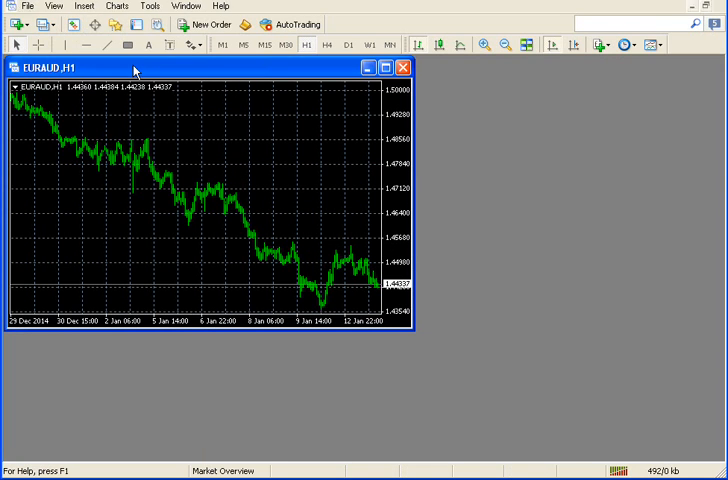
Maximize the EURAUD H1 chart and turn its grid lines off via the Charts menu
{"action": "left_click", "coordinate": [389, 68]}
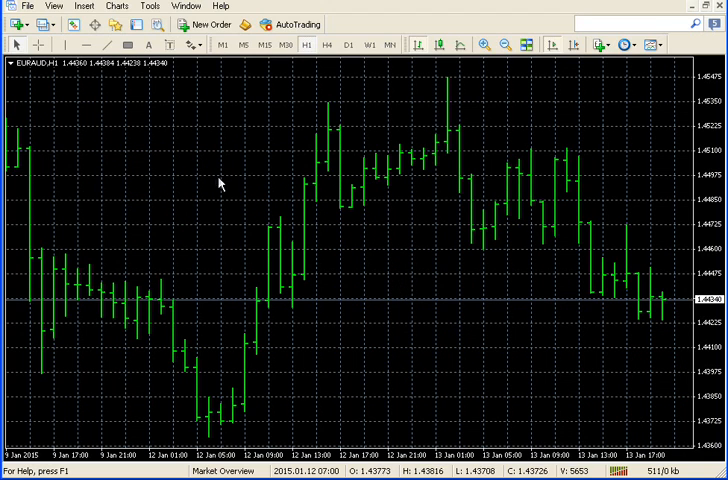
{"action": "left_click", "coordinate": [116, 6]}
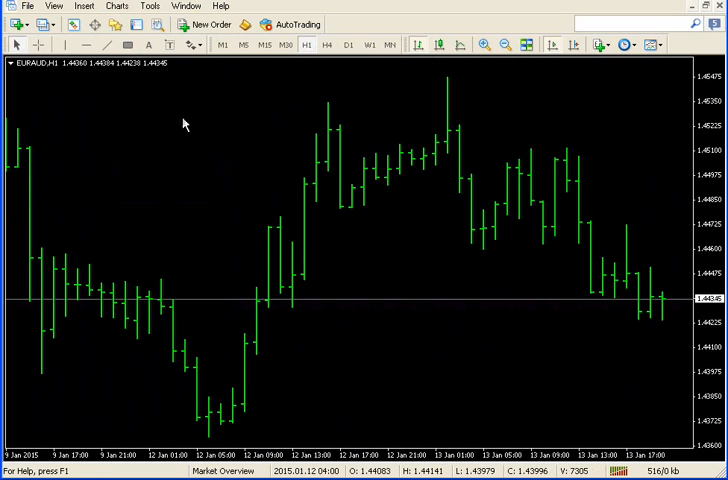
{"action": "left_click", "coordinate": [116, 6]}
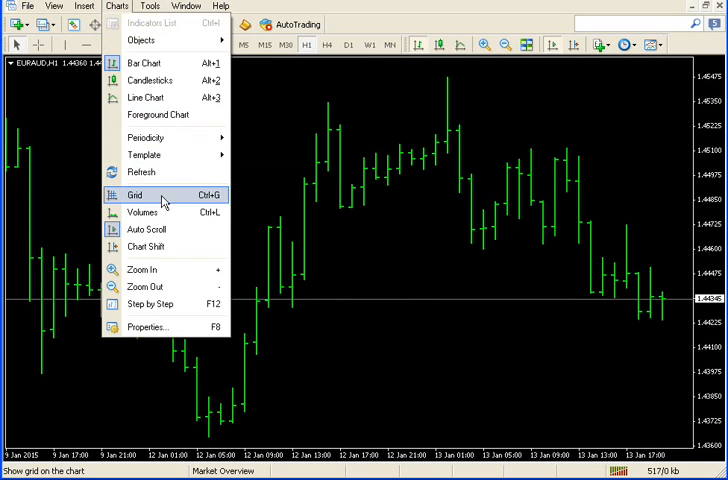
{"action": "left_click", "coordinate": [135, 194]}
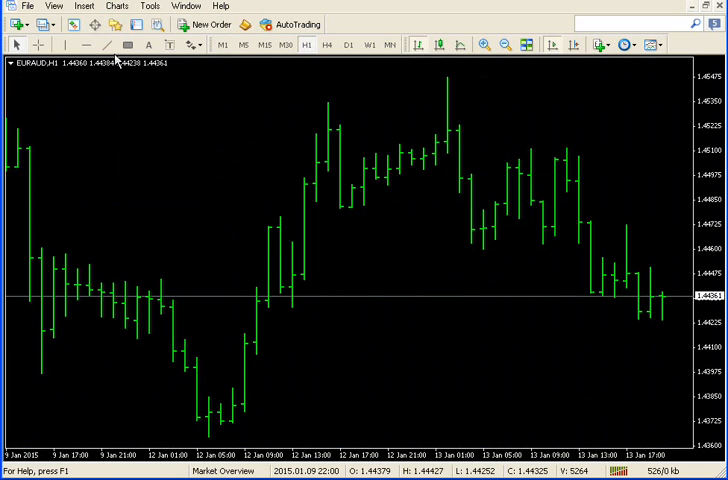
{"action": "mouse_move", "coordinate": [113, 25]}
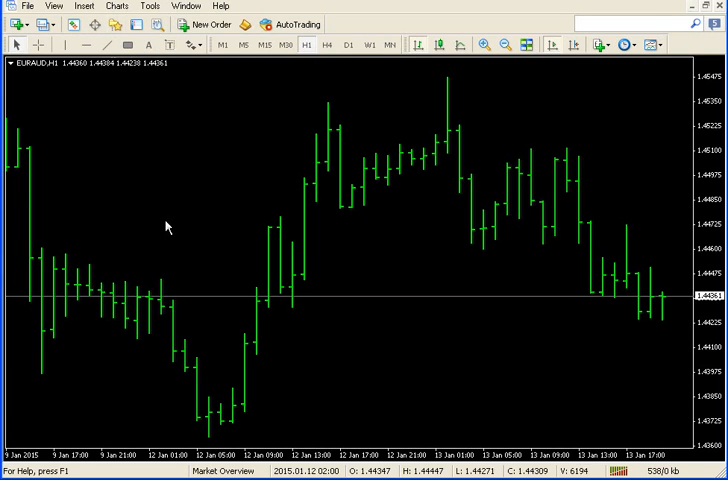
{"action": "mouse_move", "coordinate": [51, 277]}
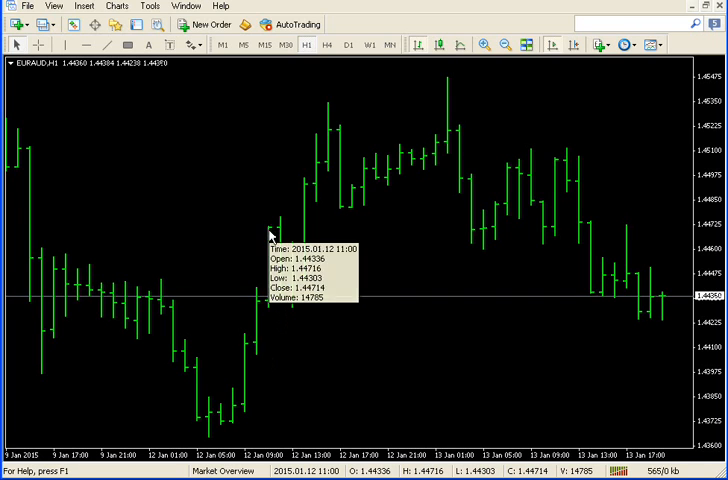
{"action": "mouse_move", "coordinate": [294, 315]}
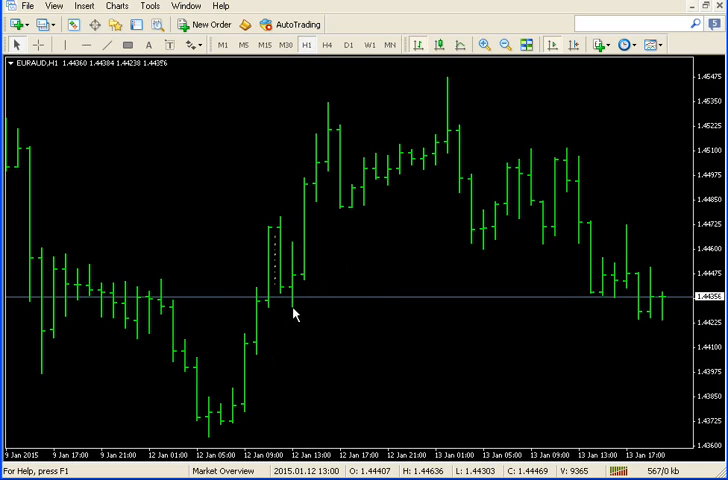
{"action": "mouse_move", "coordinate": [337, 314]}
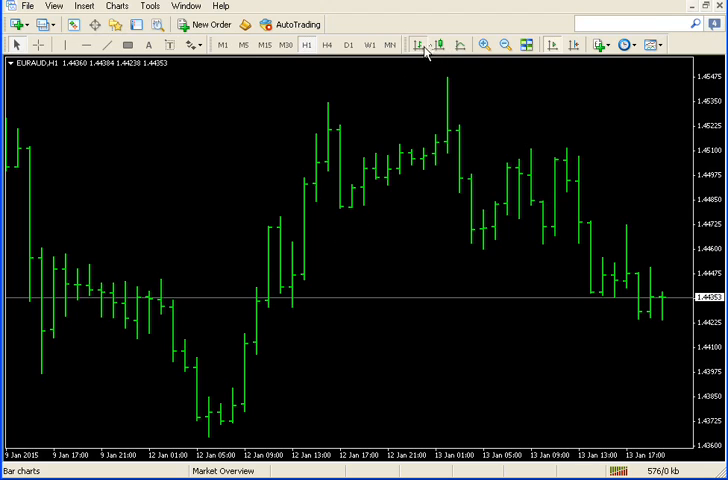
{"action": "mouse_move", "coordinate": [419, 45]}
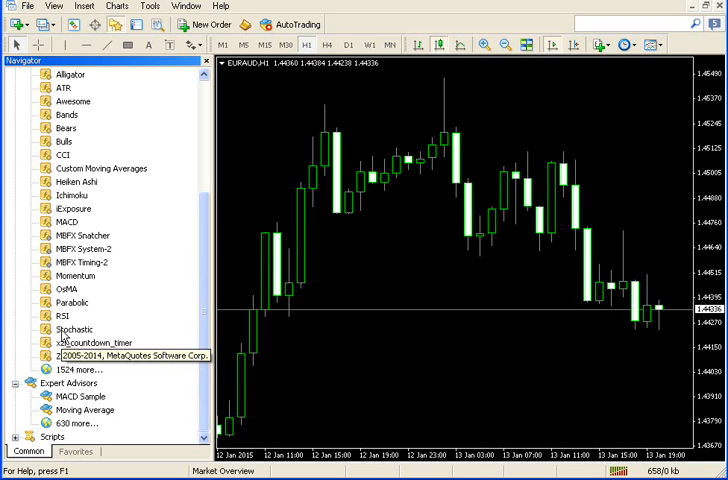
Attach the custom Stochastic indicator to the chart with default settings in its own subwindow
{"action": "left_click", "coordinate": [74, 329]}
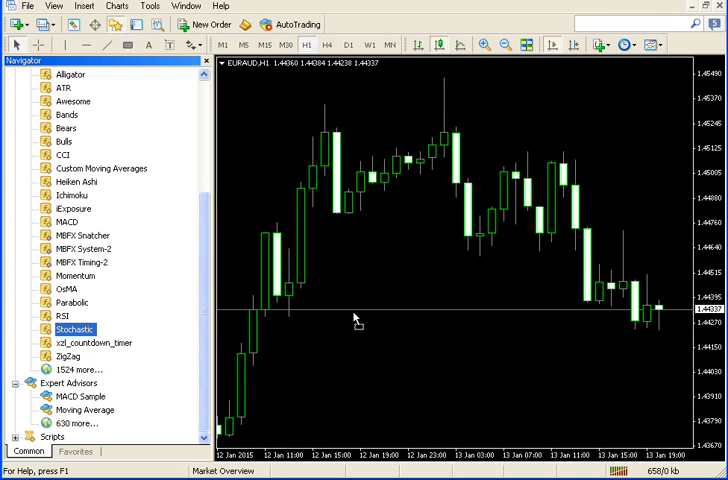
{"action": "double_click", "coordinate": [72, 329]}
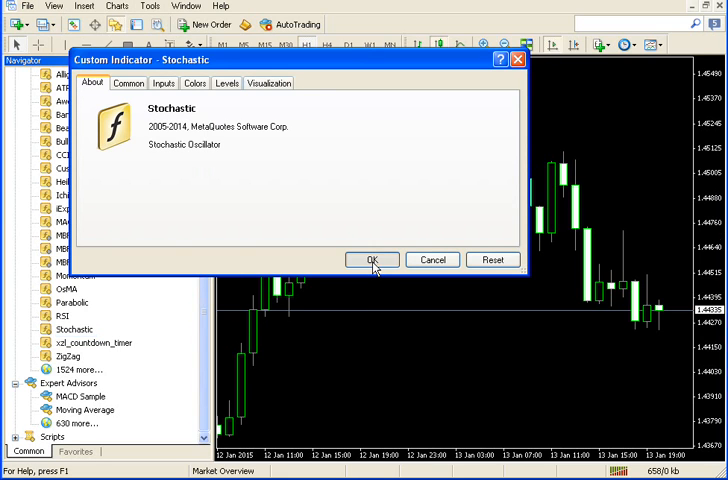
{"action": "left_click", "coordinate": [371, 259]}
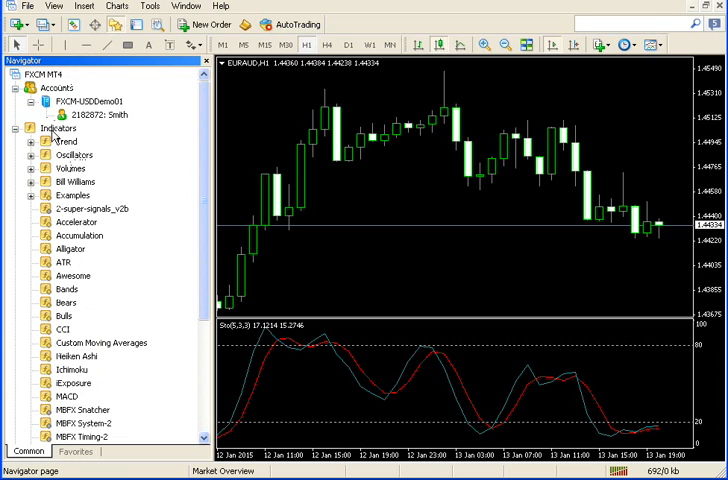
From Navigator's Oscillators group, start a Stochastic Oscillator with %K period 3
{"action": "left_click", "coordinate": [70, 154]}
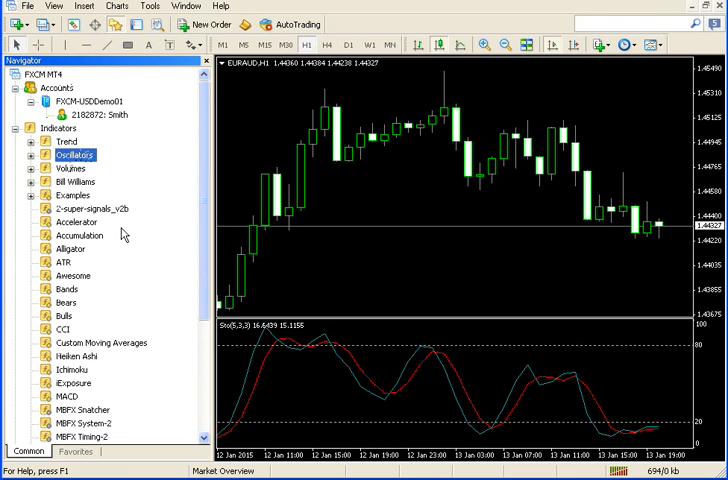
{"action": "left_click", "coordinate": [30, 155]}
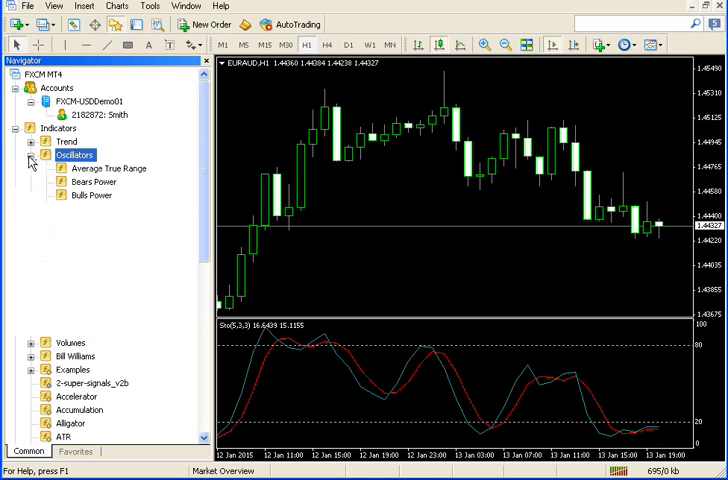
{"action": "left_click", "coordinate": [31, 155]}
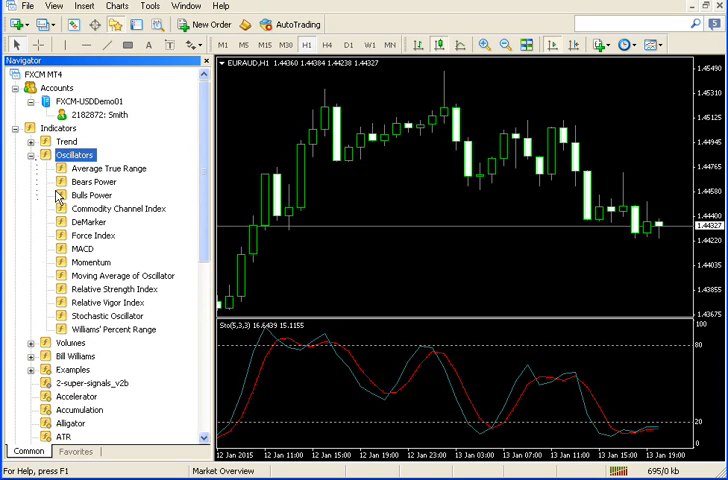
{"action": "left_click", "coordinate": [104, 315]}
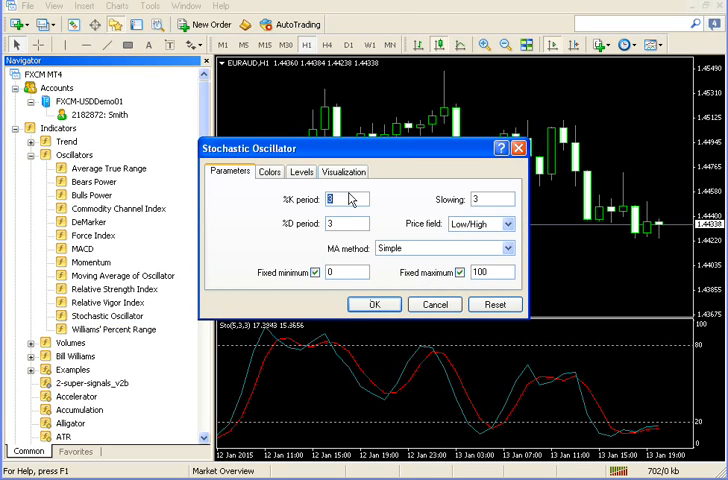
{"action": "type", "text": "3"}
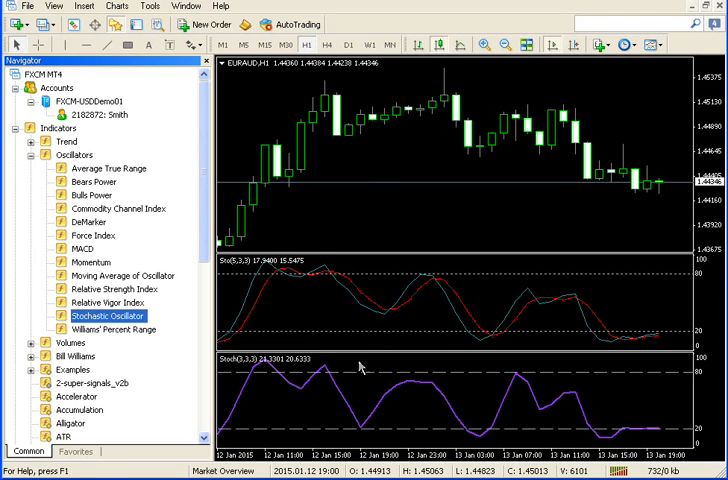
{"action": "mouse_move", "coordinate": [371, 215]}
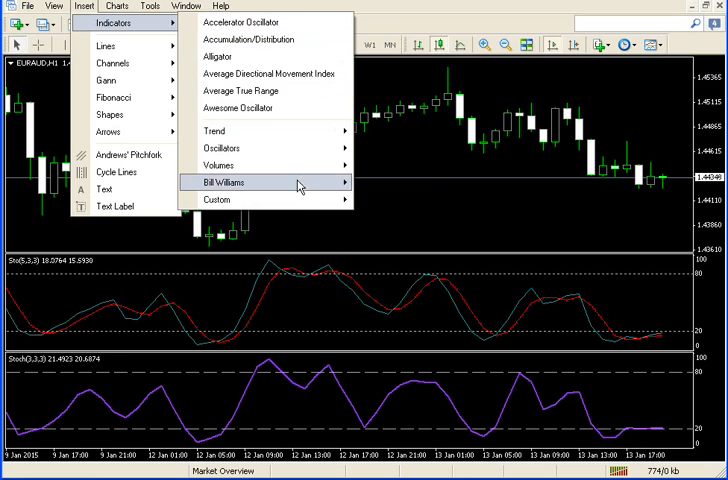
{"action": "mouse_move", "coordinate": [217, 199]}
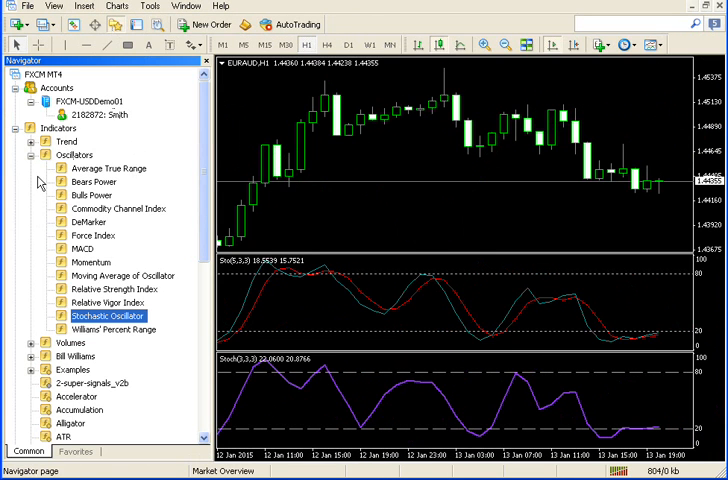
Collapse the Oscillators group and scroll down the Navigator indicator catalogue
{"action": "left_click", "coordinate": [26, 154]}
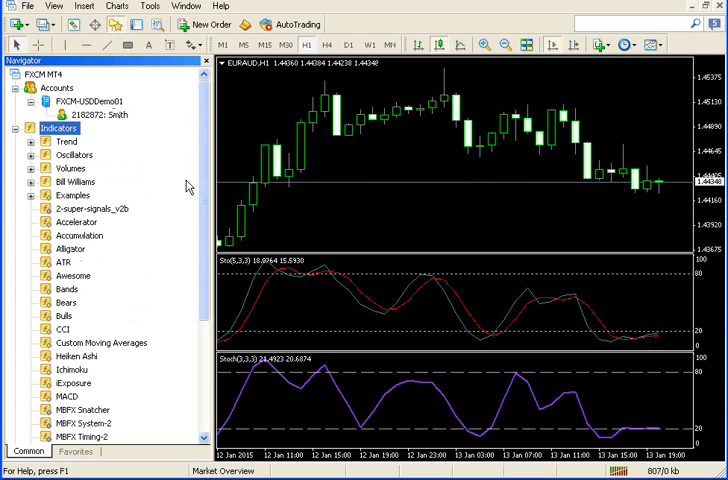
{"action": "scroll", "scroll_direction": "down", "scroll_amount": 3}
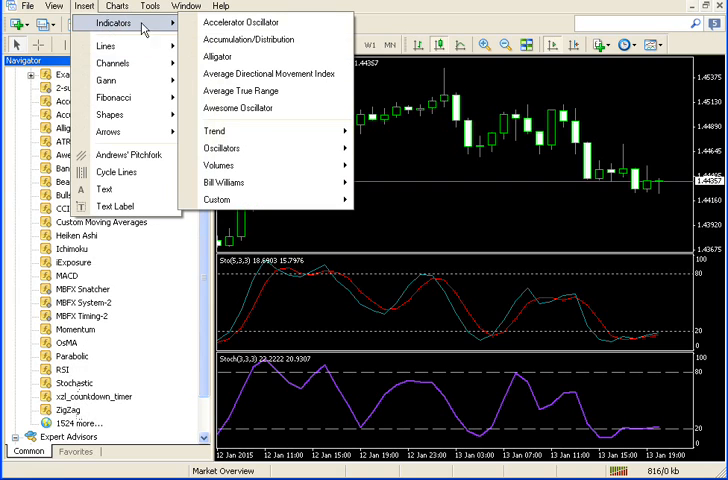
{"action": "mouse_move", "coordinate": [216, 199]}
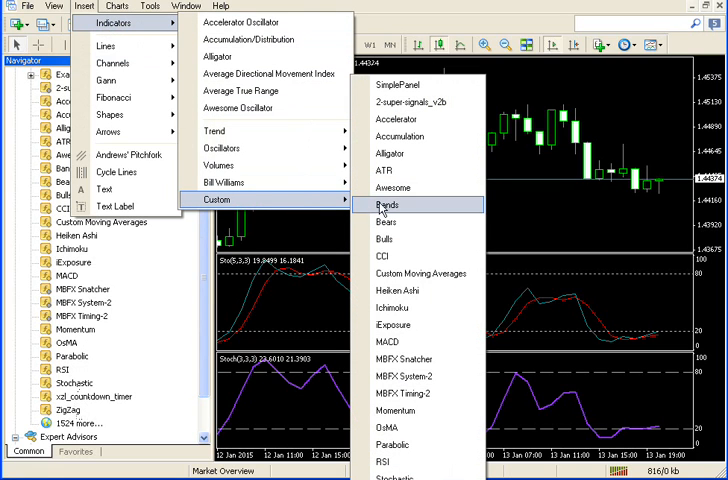
{"action": "mouse_move", "coordinate": [400, 427]}
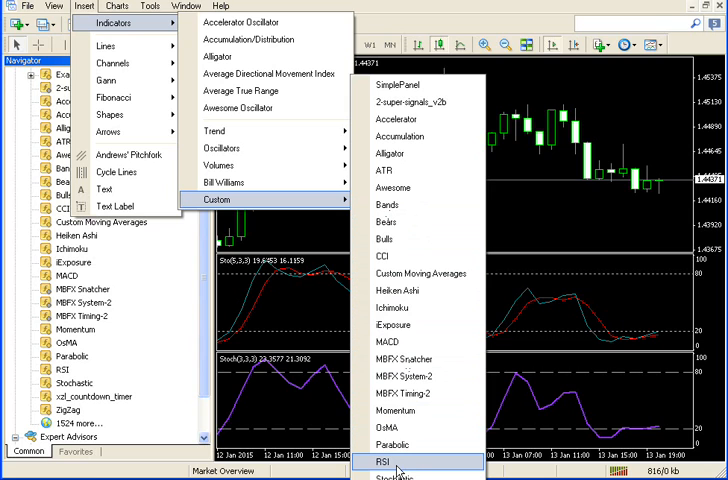
{"action": "mouse_move", "coordinate": [400, 443]}
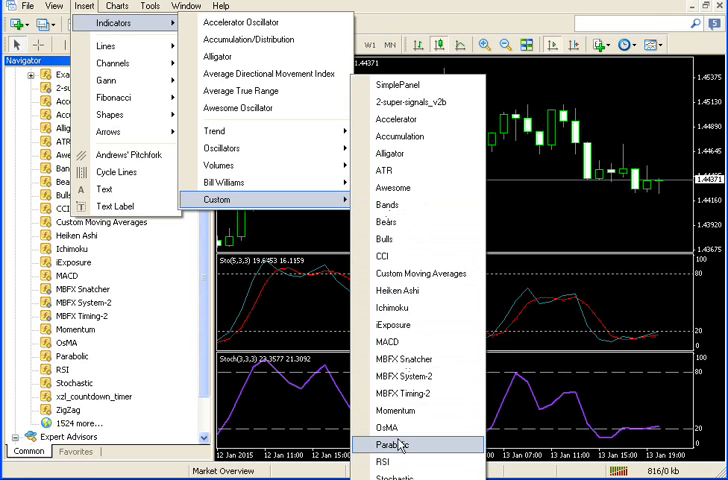
{"action": "mouse_move", "coordinate": [420, 393]}
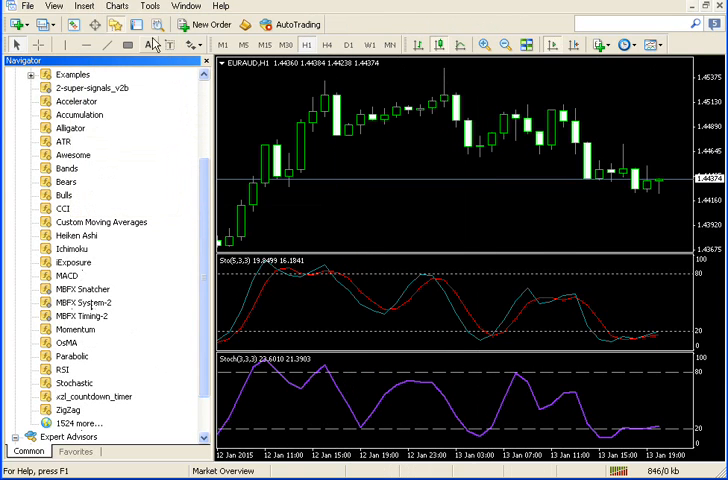
Hide the Navigator and review the chart's Indicators List showing both Stochastics
{"action": "left_click", "coordinate": [171, 44]}
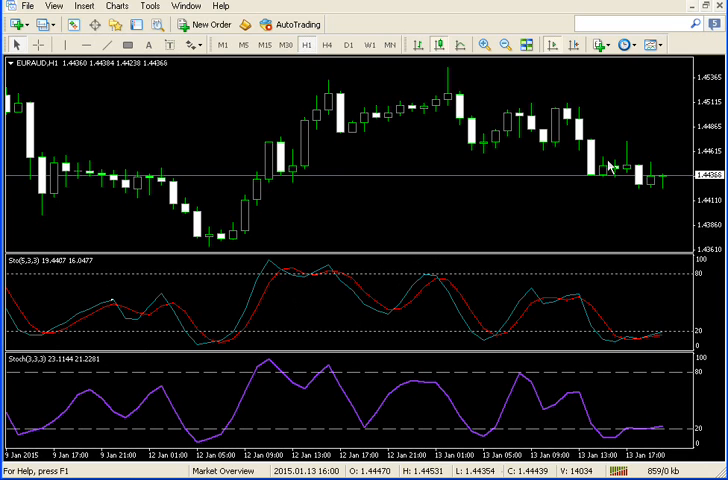
{"action": "right_click", "coordinate": [610, 167]}
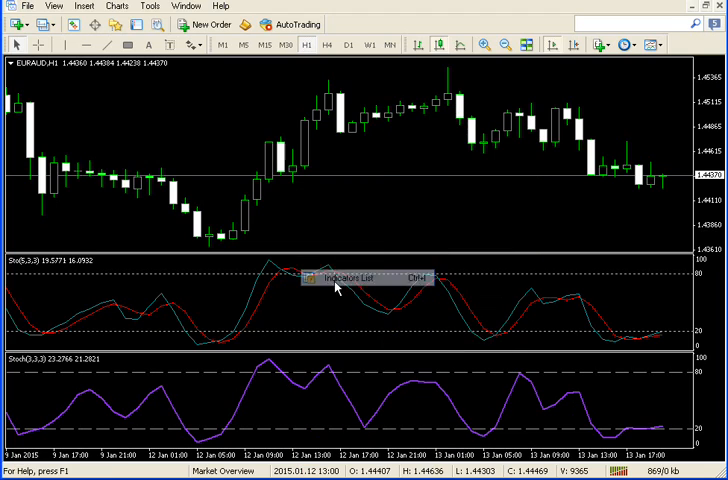
{"action": "left_click", "coordinate": [358, 277]}
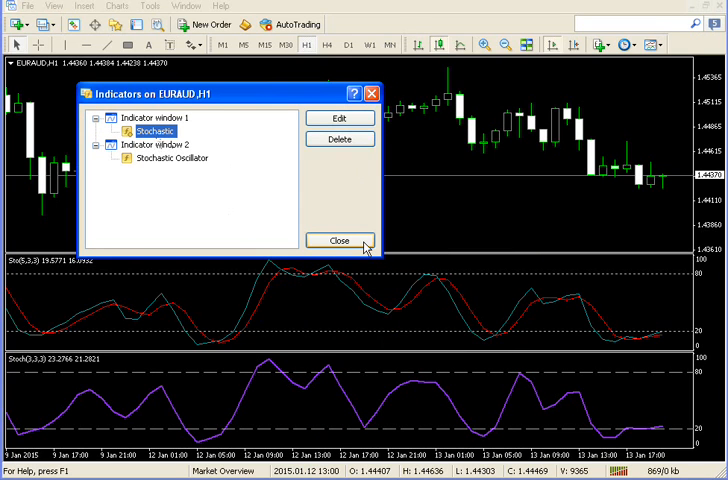
{"action": "left_click", "coordinate": [339, 240]}
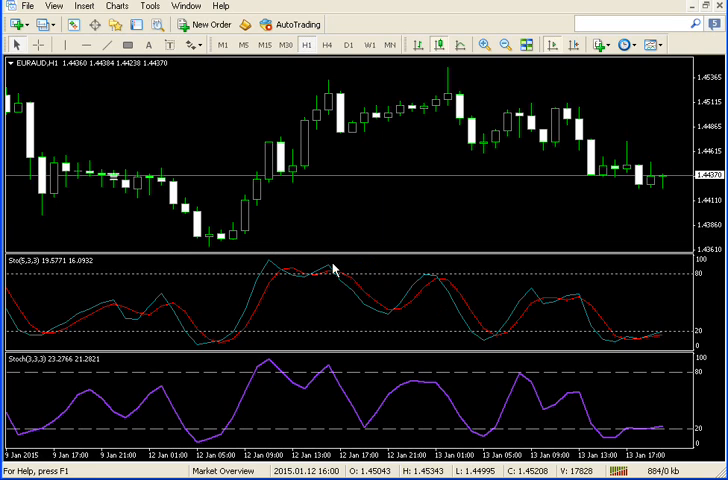
{"action": "right_click", "coordinate": [333, 270]}
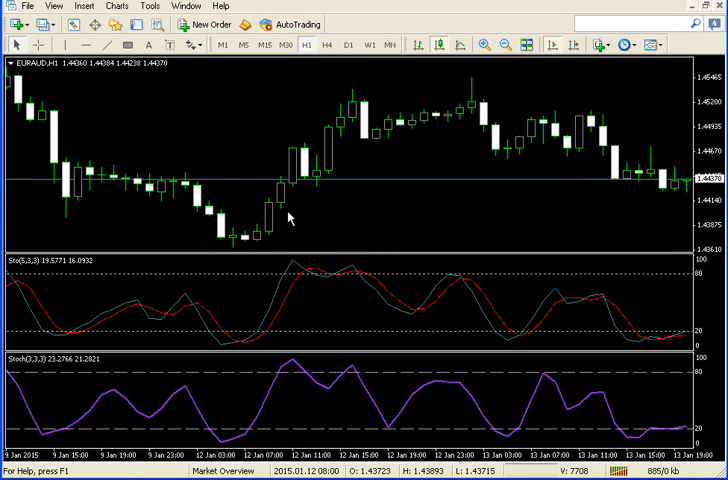
{"action": "right_click", "coordinate": [288, 217]}
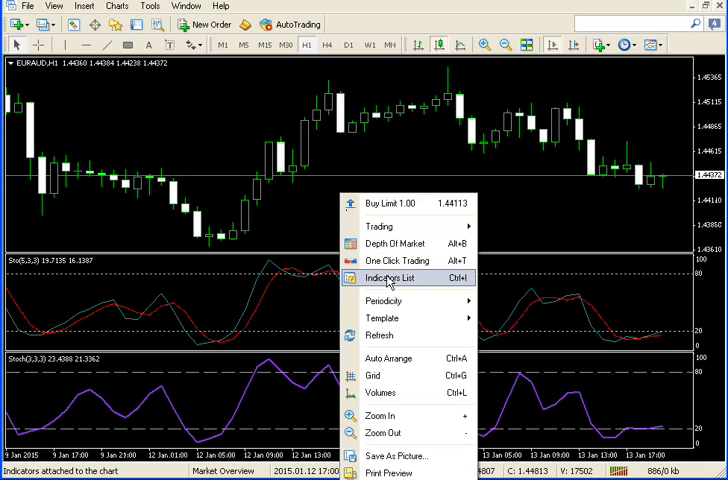
{"action": "left_click", "coordinate": [395, 273]}
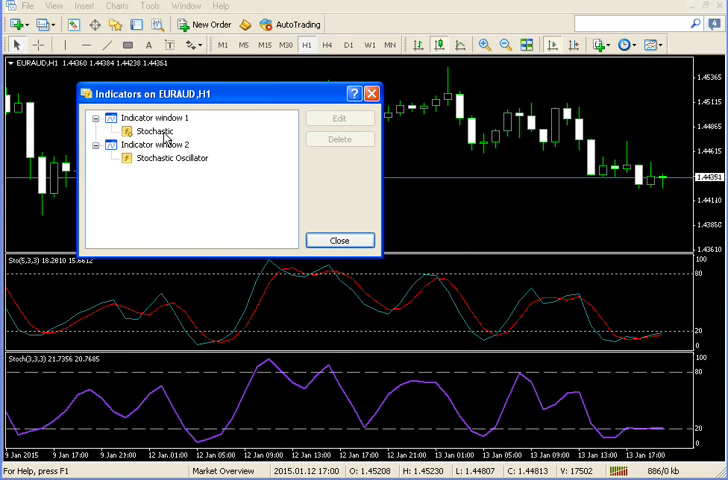
{"action": "left_click", "coordinate": [157, 131]}
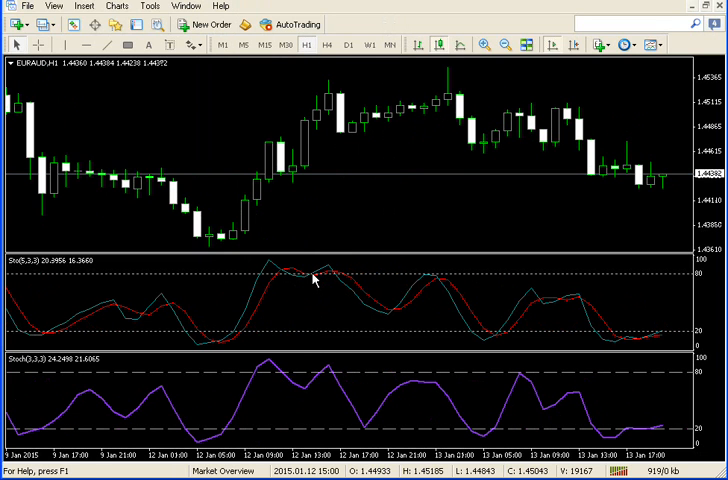
Delete the Sto(5,3,3) indicator, leaving only the Stoch(3,3,3) subwindow
{"action": "right_click", "coordinate": [313, 281]}
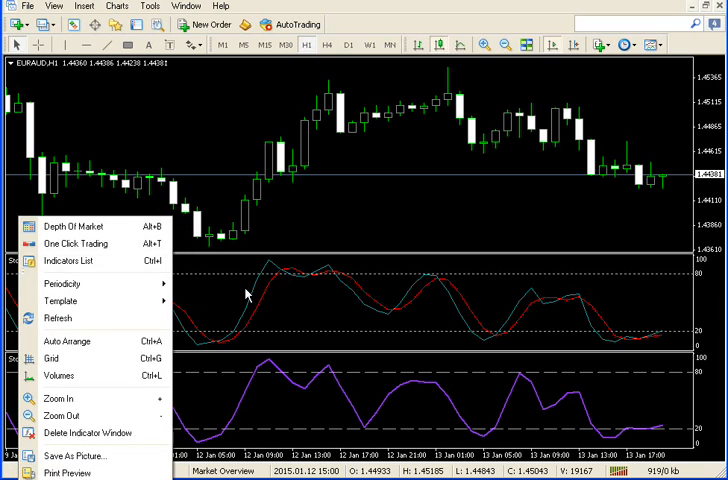
{"action": "right_click", "coordinate": [245, 295]}
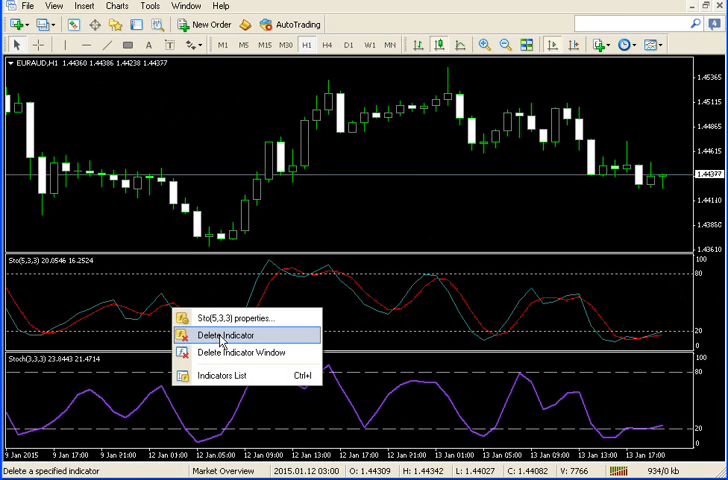
{"action": "left_click", "coordinate": [225, 331]}
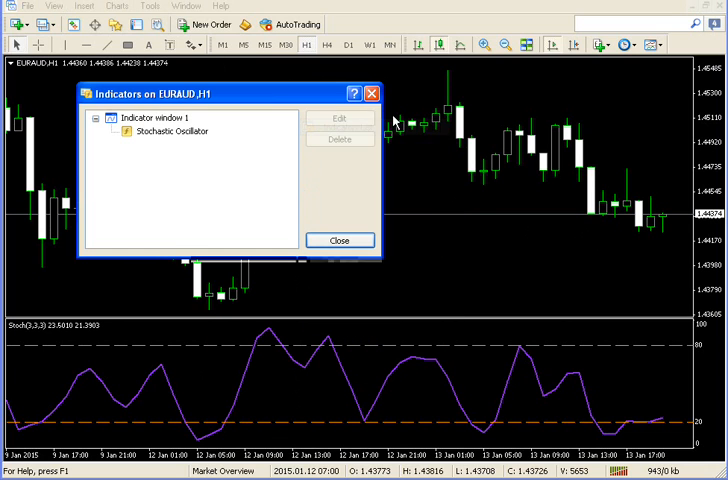
{"action": "left_click", "coordinate": [340, 240]}
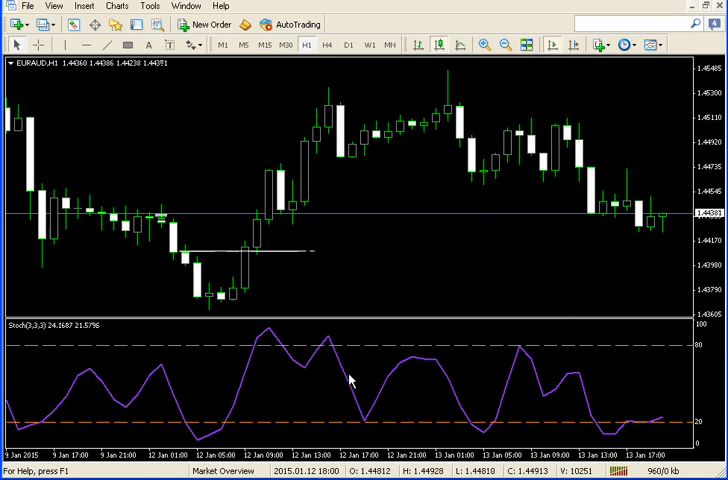
{"action": "right_click", "coordinate": [351, 383]}
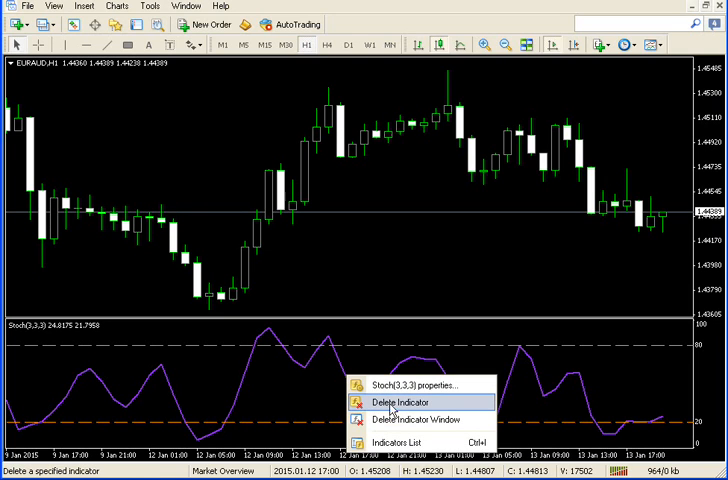
{"action": "mouse_move", "coordinate": [419, 419]}
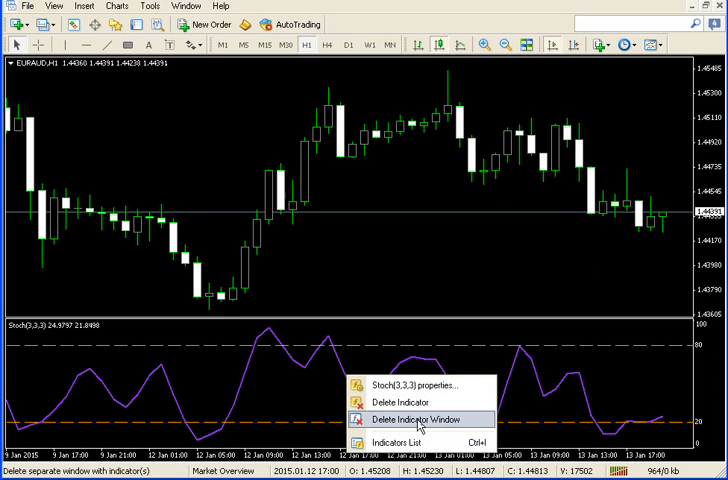
{"action": "mouse_move", "coordinate": [232, 322]}
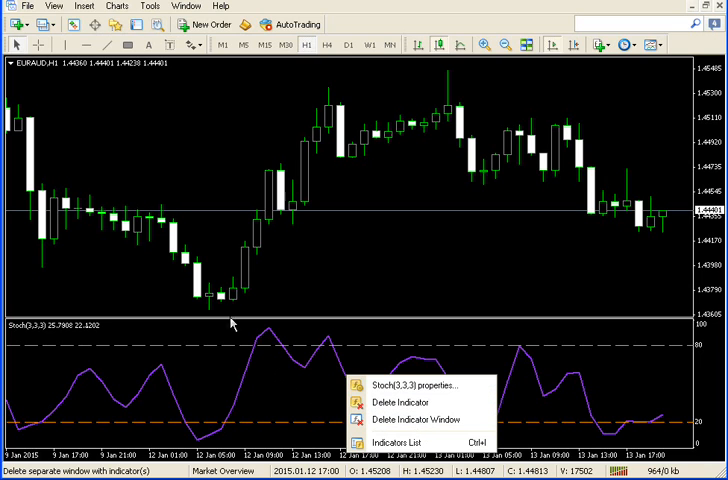
{"action": "mouse_move", "coordinate": [245, 365]}
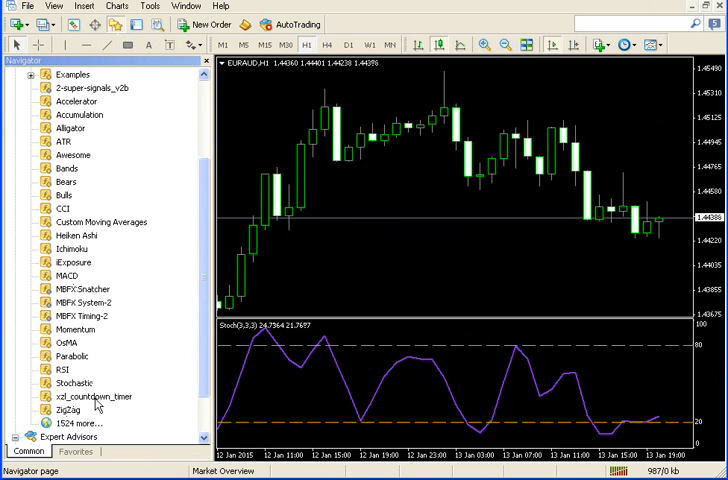
{"action": "mouse_move", "coordinate": [425, 400]}
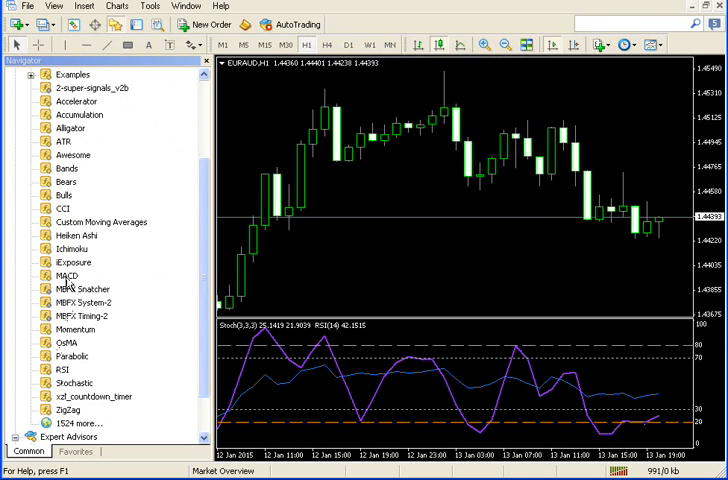
Add MACD(12,26,9) with default settings into the Stochastic subwindow
{"action": "double_click", "coordinate": [66, 276]}
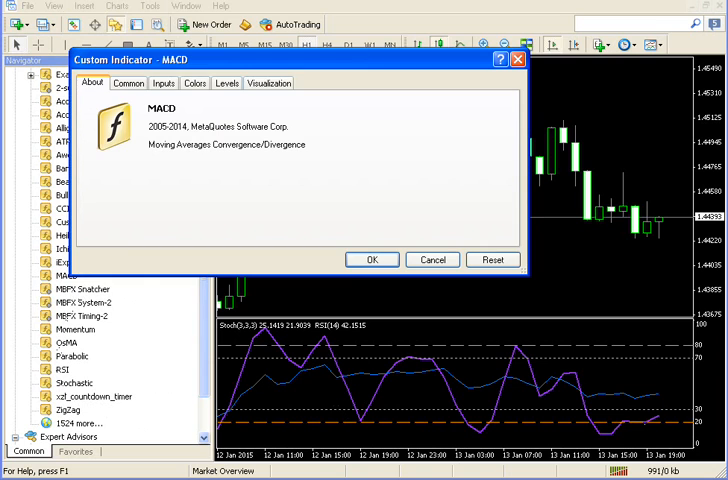
{"action": "left_click", "coordinate": [371, 259]}
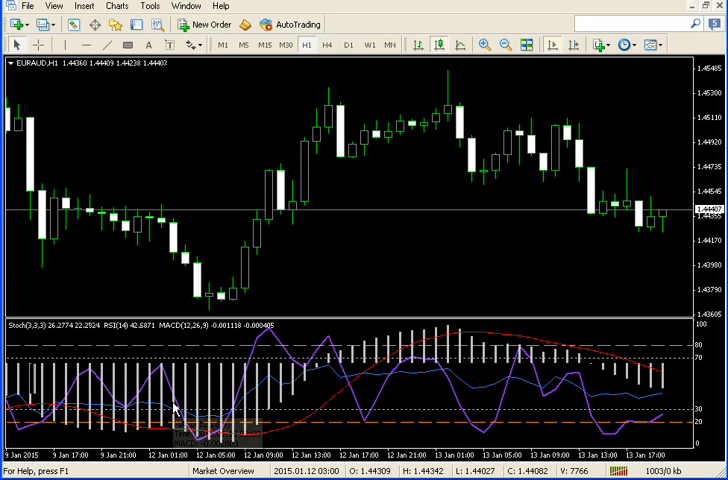
{"action": "right_click", "coordinate": [410, 400]}
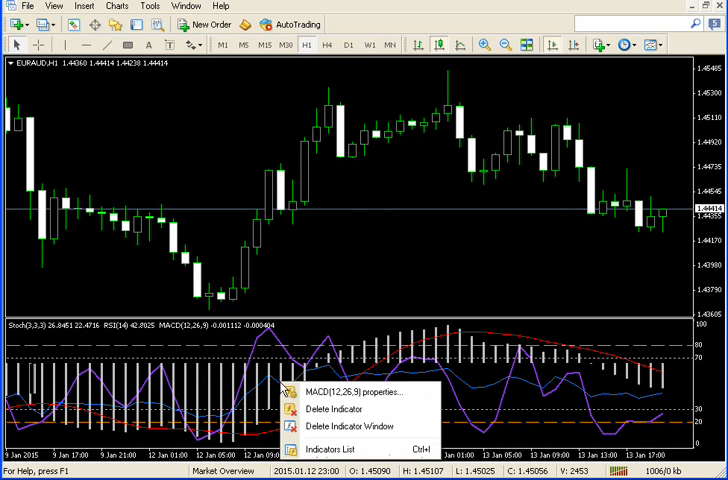
{"action": "mouse_move", "coordinate": [340, 409]}
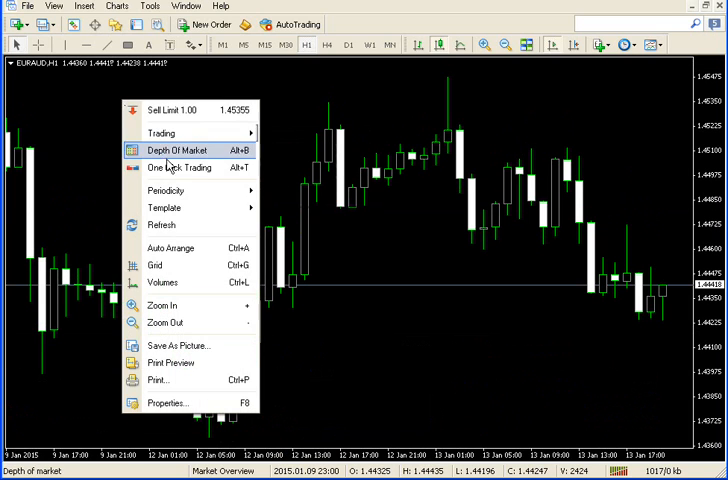
{"action": "mouse_move", "coordinate": [164, 207]}
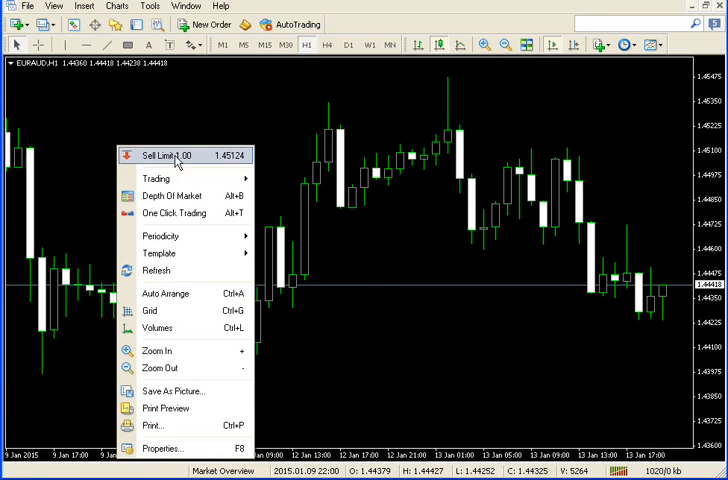
{"action": "mouse_move", "coordinate": [165, 177]}
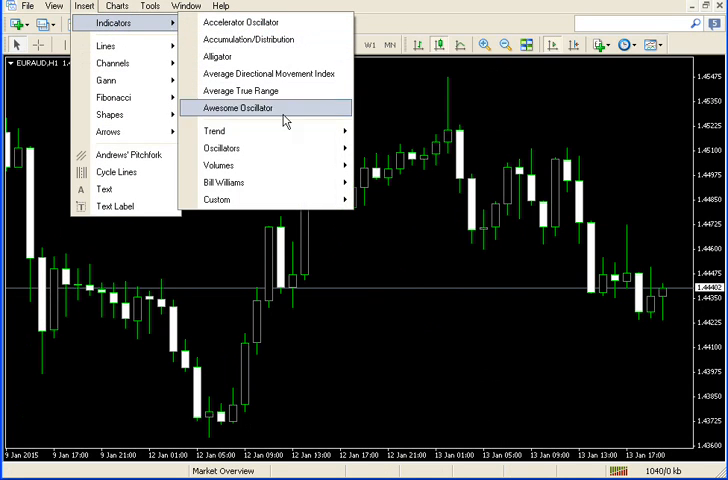
{"action": "mouse_move", "coordinate": [222, 147]}
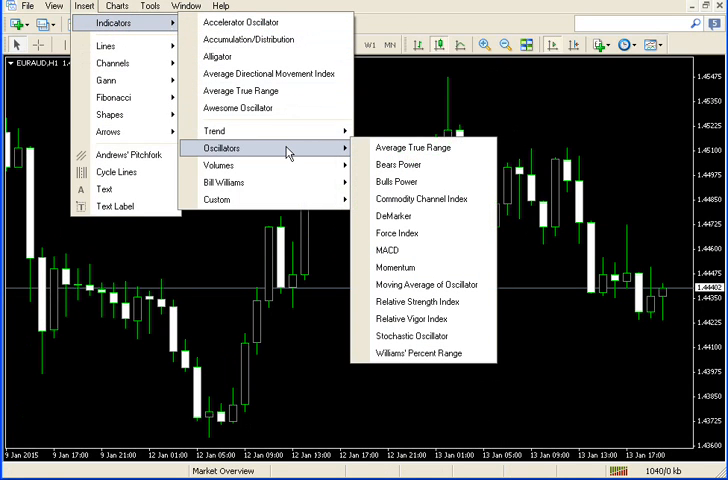
{"action": "mouse_move", "coordinate": [418, 335]}
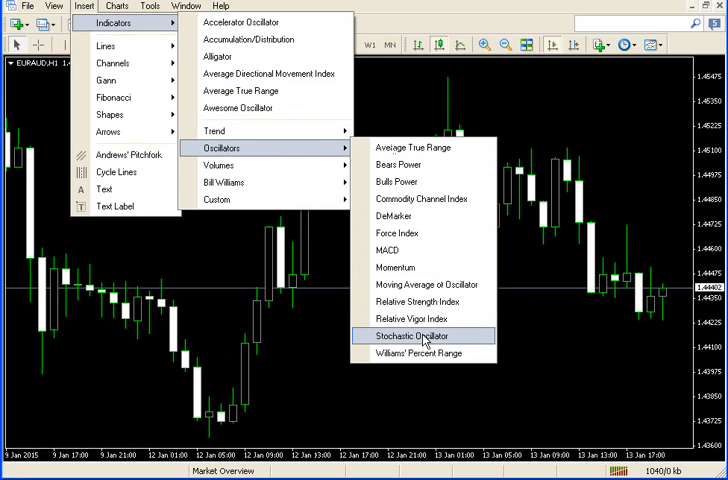
Insert a Stochastic Oscillator (3,3,3) subwindow from the Insert > Indicators menu
{"action": "left_click", "coordinate": [412, 336]}
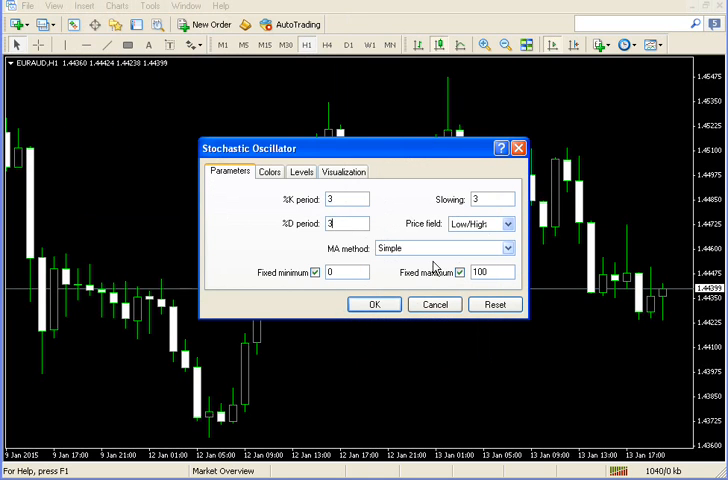
{"action": "left_click", "coordinate": [374, 304]}
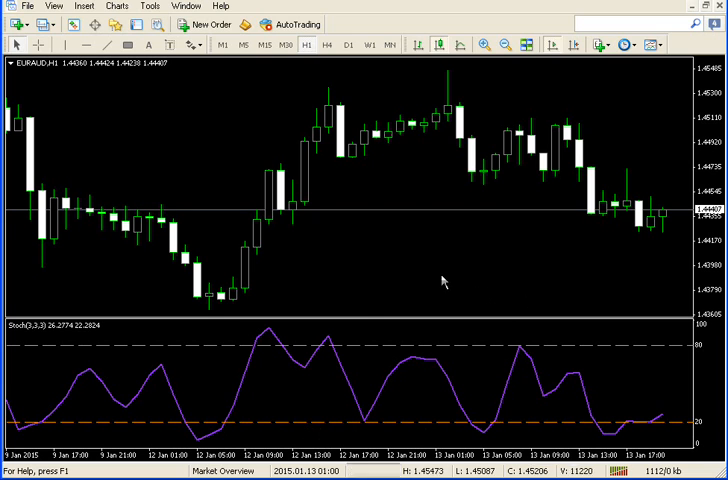
Show the Indicators List confirming Stochastic Oscillator is the chart's only indicator
{"action": "right_click", "coordinate": [445, 280]}
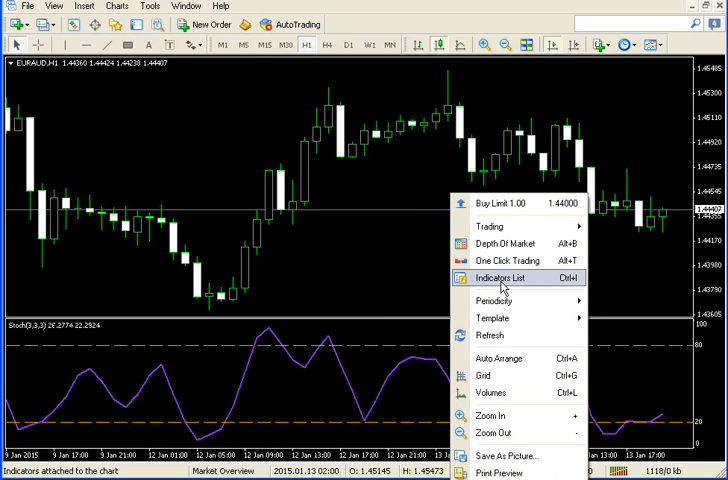
{"action": "left_click", "coordinate": [505, 277]}
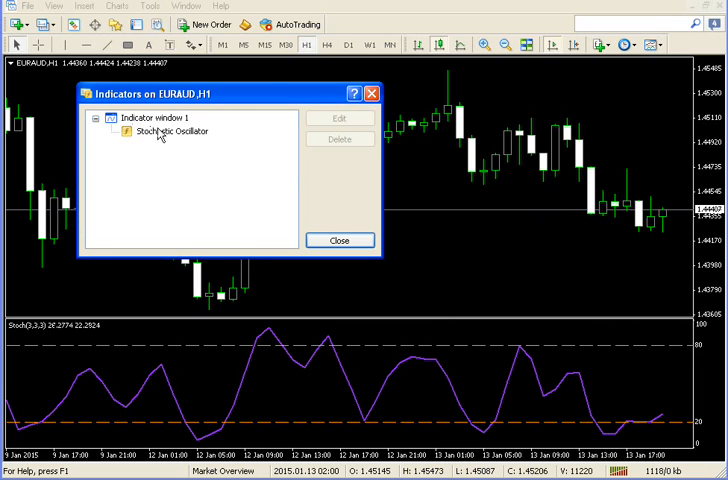
{"action": "left_click", "coordinate": [168, 131]}
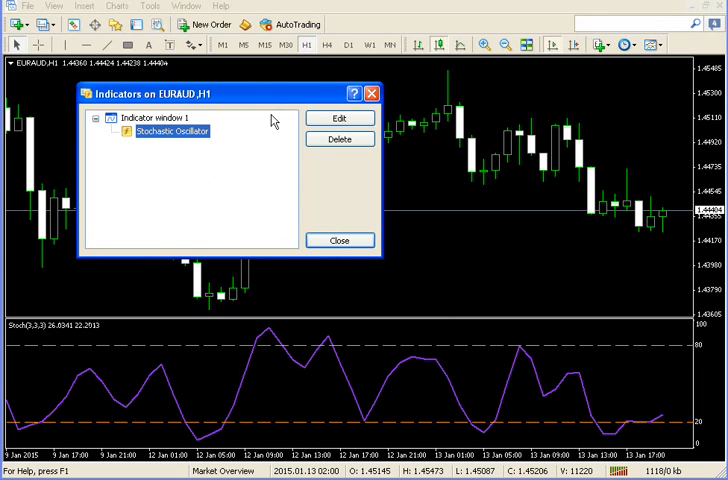
{"action": "left_click", "coordinate": [340, 118]}
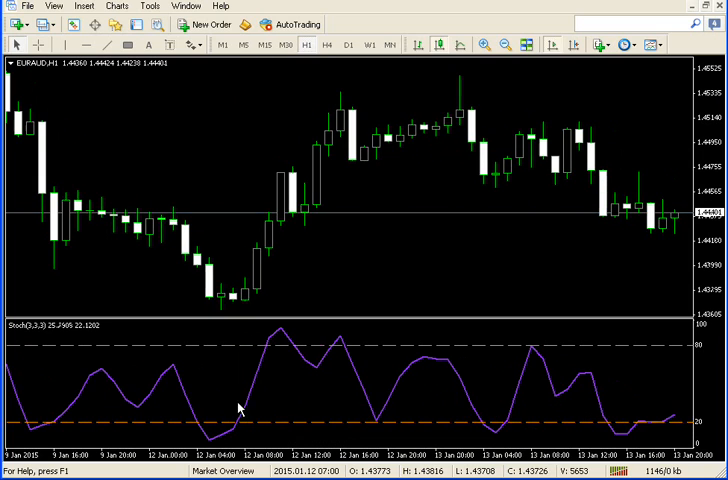
Recolour the Stochastic main line HotPink (after trying LightPink) in its Colors settings
{"action": "right_click", "coordinate": [238, 408]}
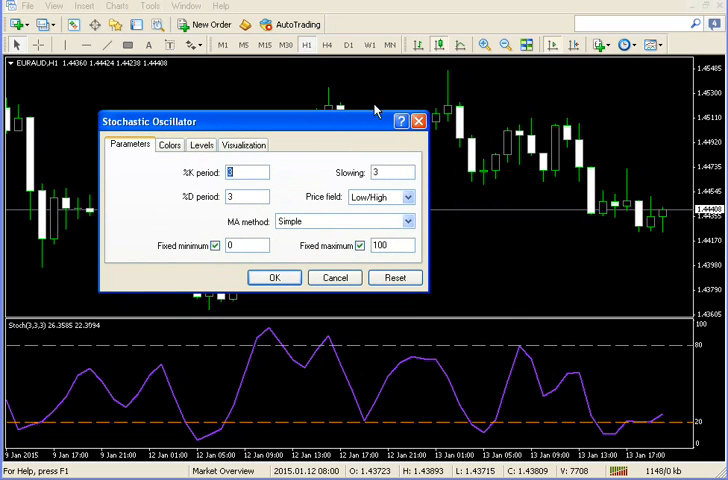
{"action": "left_click", "coordinate": [169, 145]}
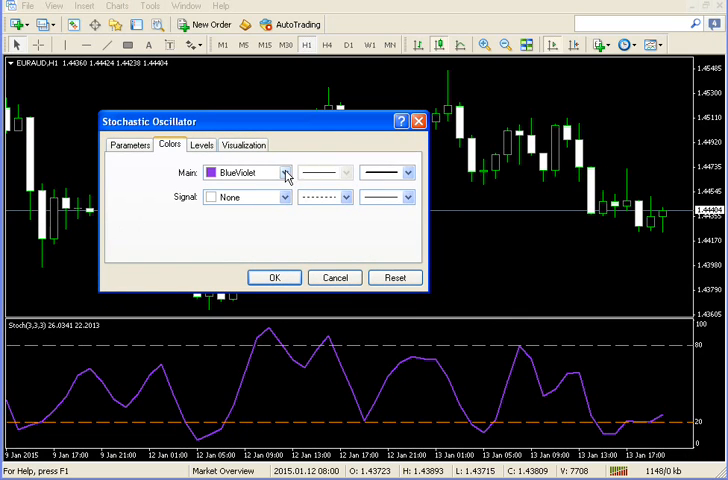
{"action": "left_click", "coordinate": [283, 197]}
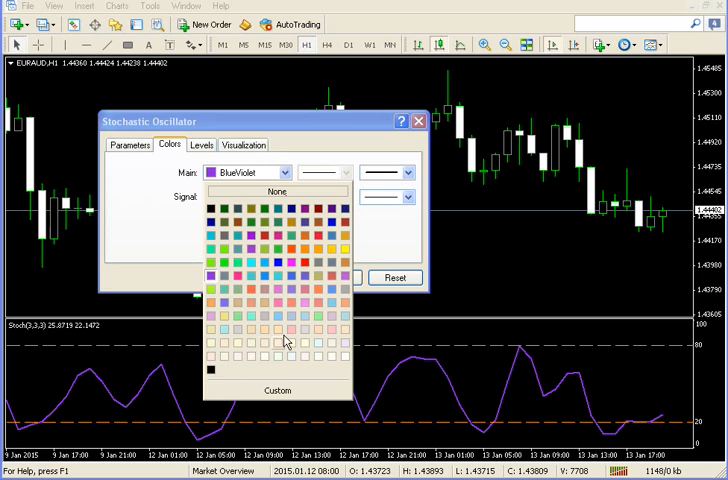
{"action": "left_click", "coordinate": [283, 329]}
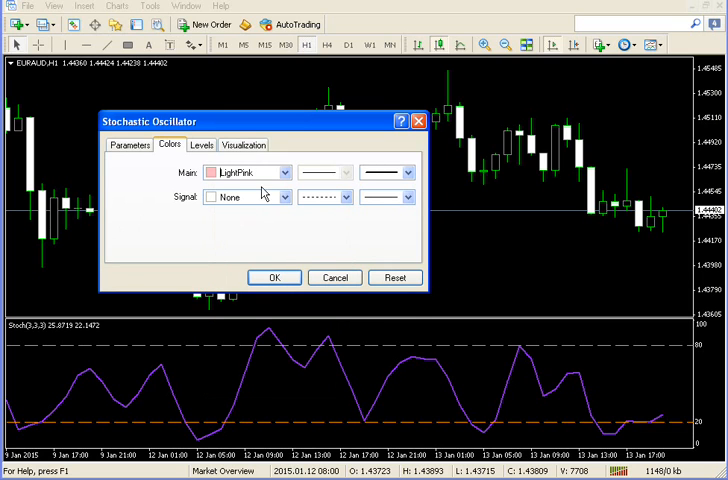
{"action": "left_click", "coordinate": [283, 197]}
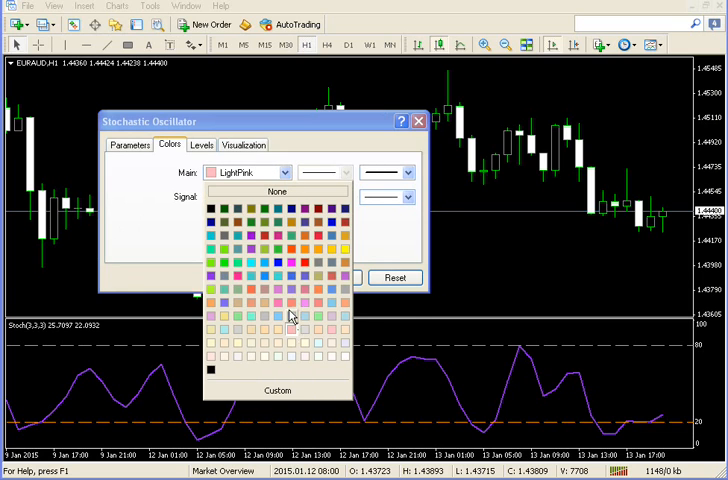
{"action": "left_click", "coordinate": [287, 313]}
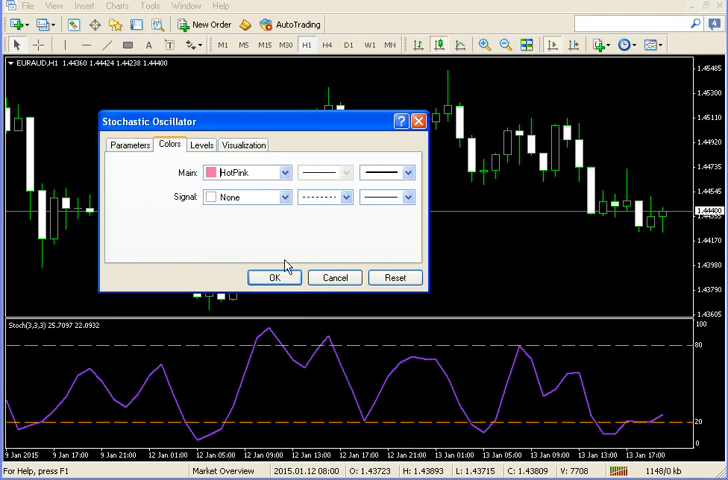
{"action": "left_click", "coordinate": [275, 277]}
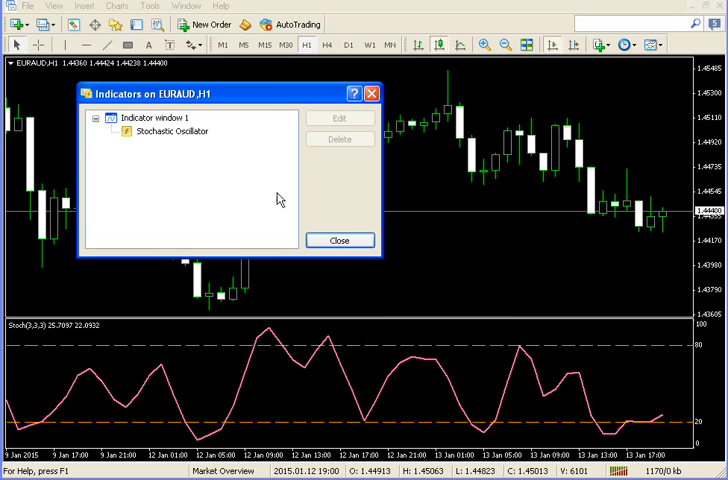
Give the Stochastic main line a thicker width via the Indicators List edit
{"action": "left_click", "coordinate": [170, 131]}
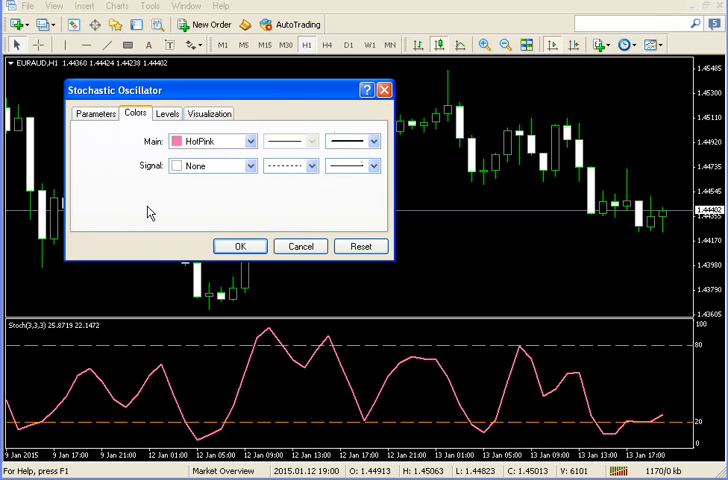
{"action": "left_click", "coordinate": [371, 140]}
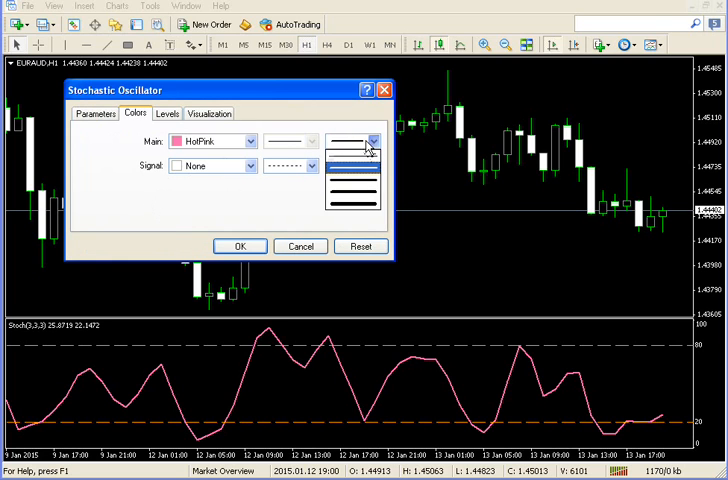
{"action": "left_click", "coordinate": [352, 141]}
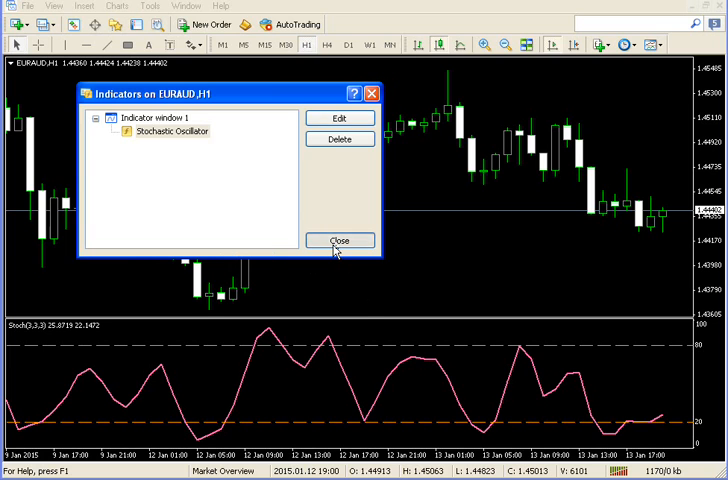
{"action": "left_click", "coordinate": [339, 240]}
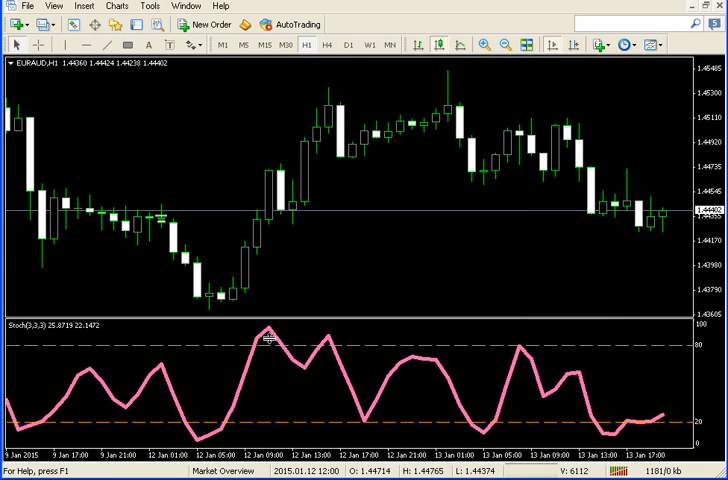
Colour the Stochastic 20 and 80 level lines Magenta in the Levels settings
{"action": "right_click", "coordinate": [270, 340]}
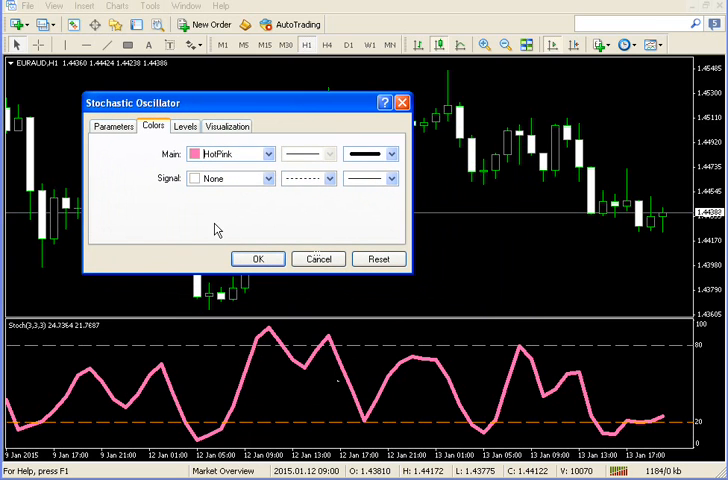
{"action": "left_click", "coordinate": [185, 126]}
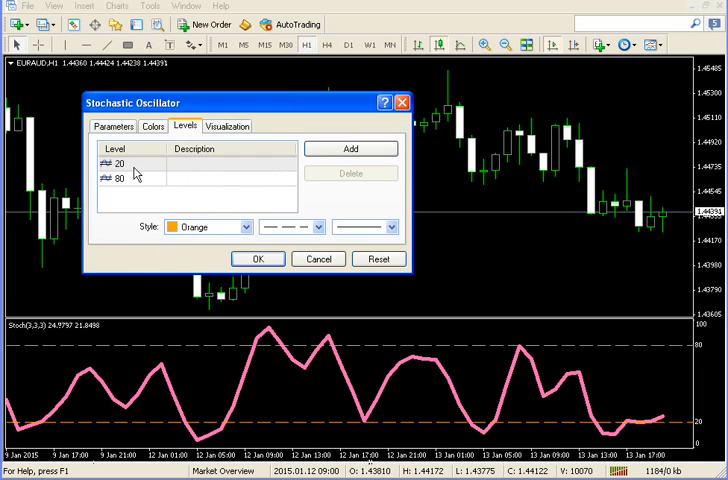
{"action": "left_click", "coordinate": [130, 178]}
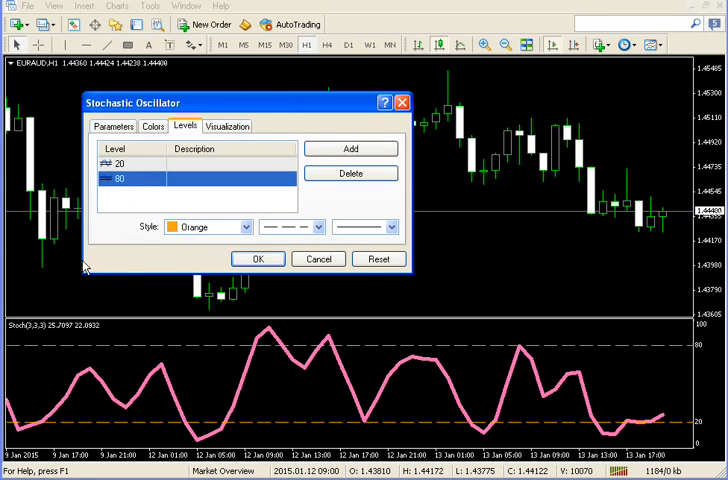
{"action": "mouse_move", "coordinate": [199, 243]}
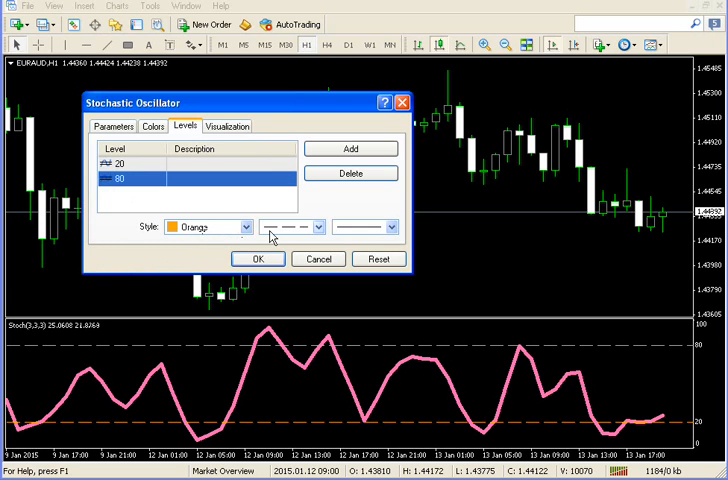
{"action": "left_click", "coordinate": [243, 227]}
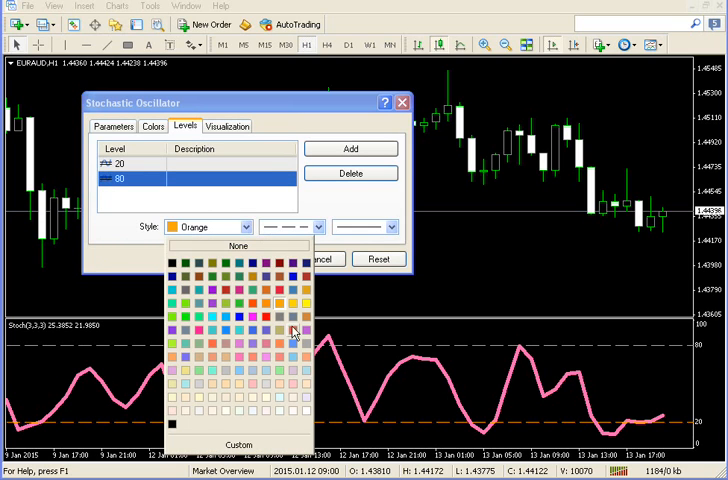
{"action": "left_click", "coordinate": [294, 332]}
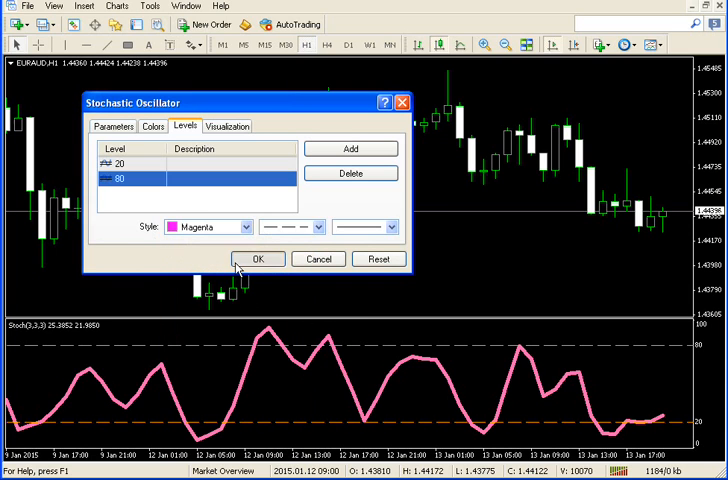
{"action": "left_click", "coordinate": [258, 259]}
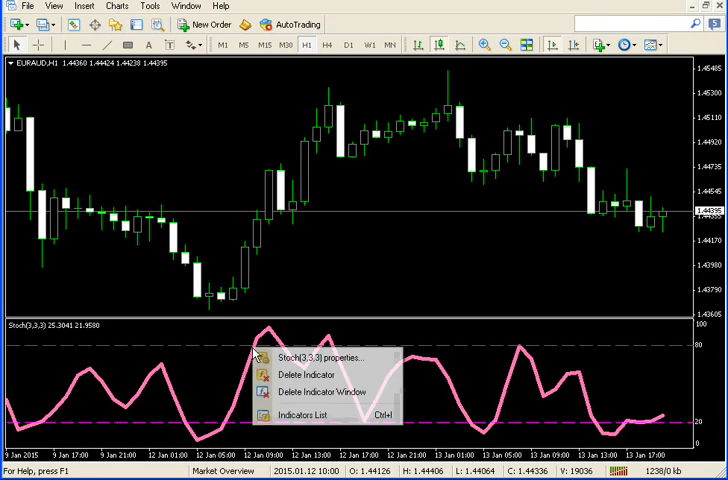
Change the level line style to solid, then to dotted, and apply it
{"action": "left_click", "coordinate": [320, 357]}
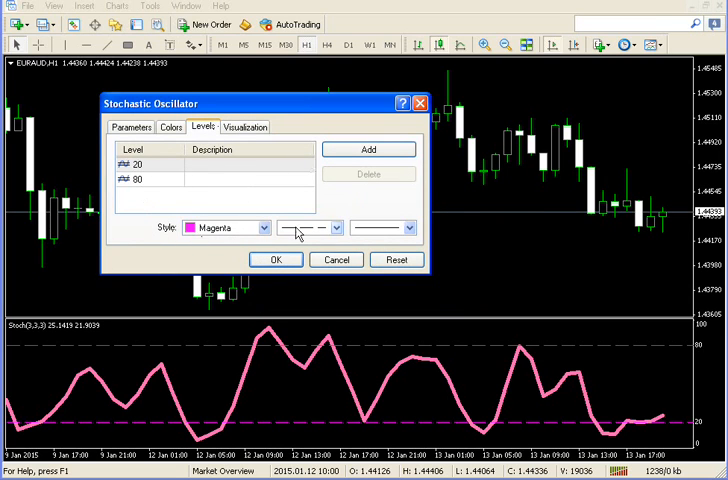
{"action": "left_click", "coordinate": [338, 228]}
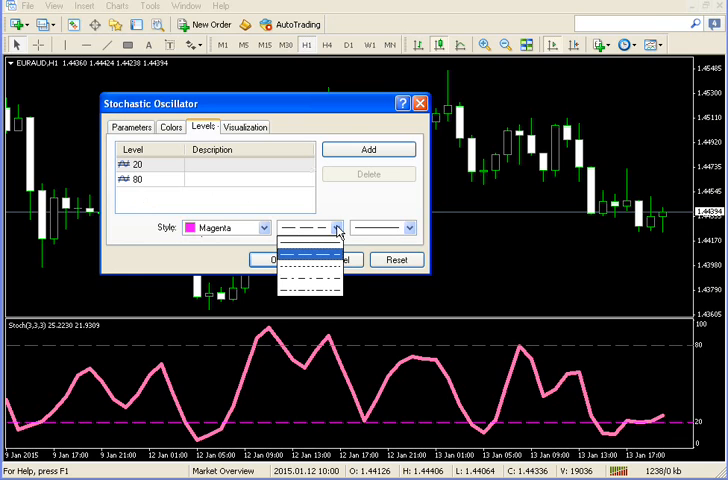
{"action": "left_click", "coordinate": [307, 228]}
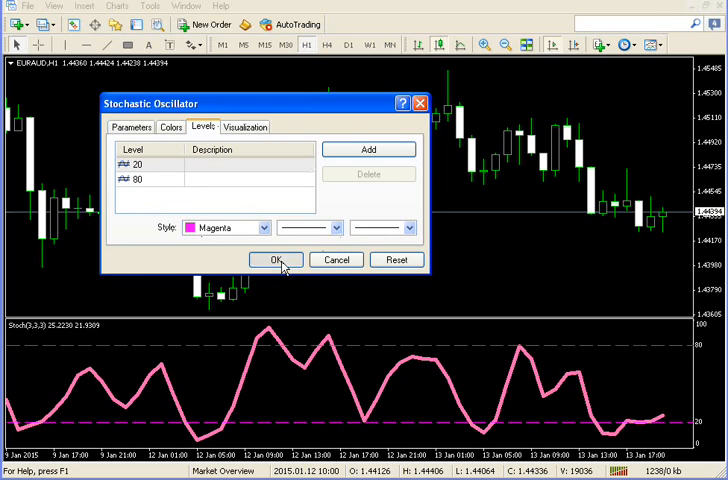
{"action": "left_click", "coordinate": [277, 260]}
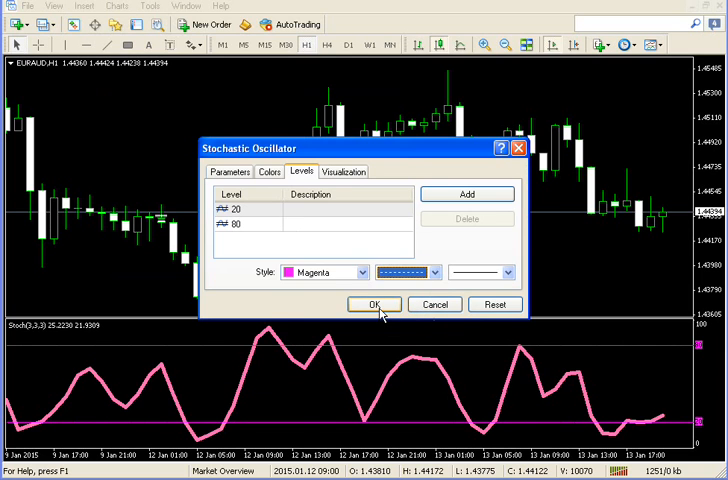
{"action": "left_click", "coordinate": [375, 304]}
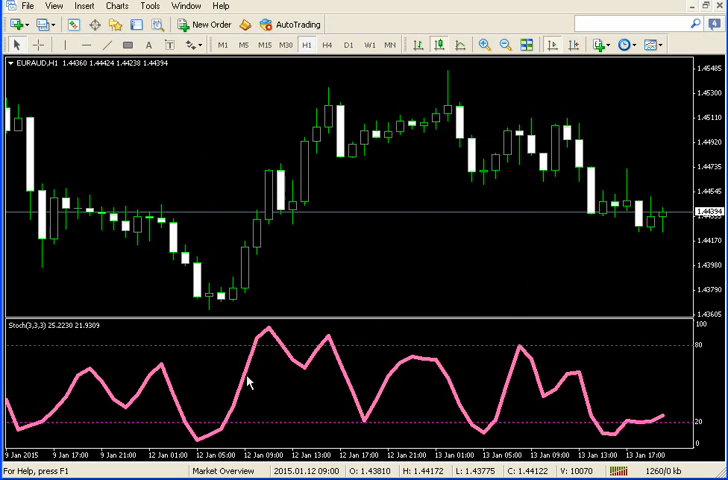
Give the Stochastic 20 and 80 level lines a thicker line width
{"action": "right_click", "coordinate": [250, 383]}
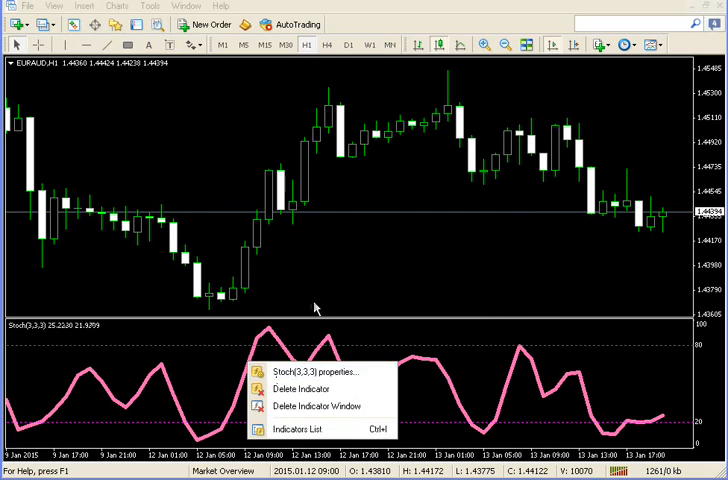
{"action": "left_click", "coordinate": [284, 380]}
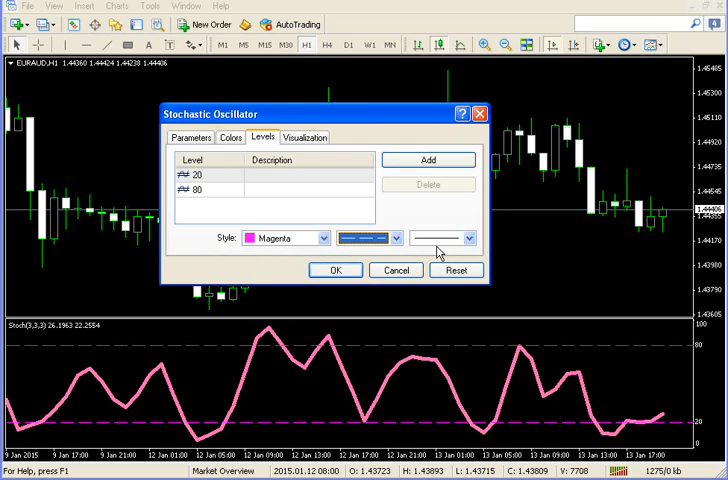
{"action": "left_click", "coordinate": [465, 238]}
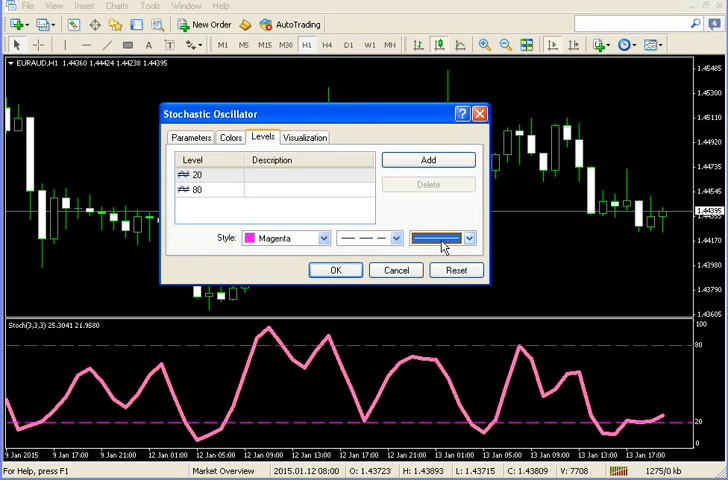
{"action": "left_click", "coordinate": [472, 238]}
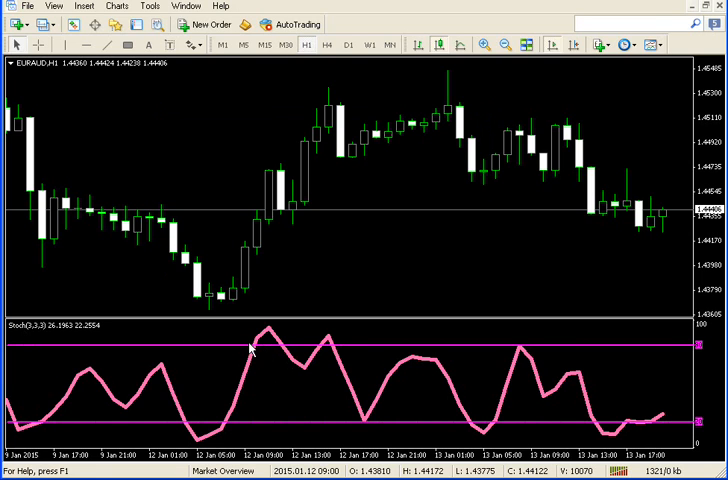
{"action": "mouse_move", "coordinate": [390, 270]}
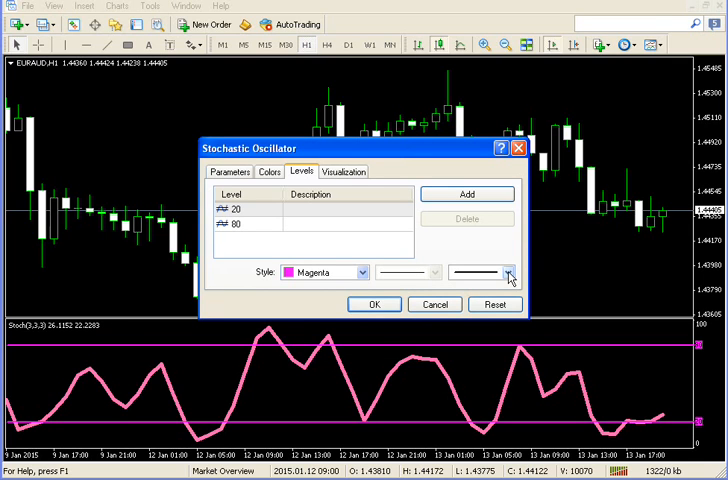
Return the level lines to thin orange dashed and set the main line to DarkViolet
{"action": "left_click", "coordinate": [509, 272]}
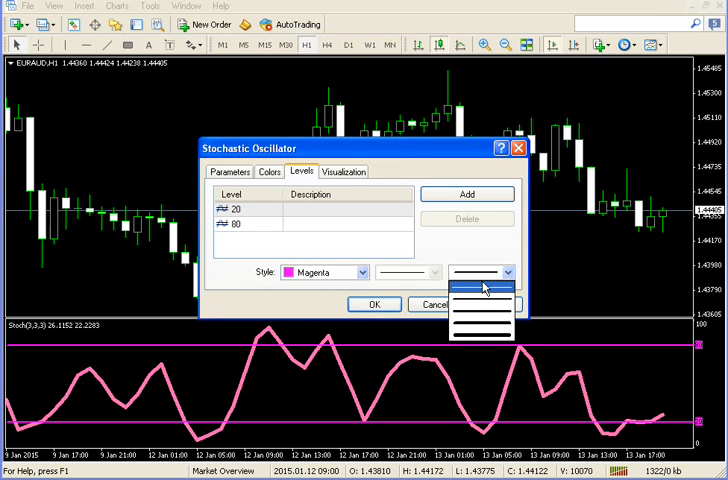
{"action": "left_click", "coordinate": [480, 288]}
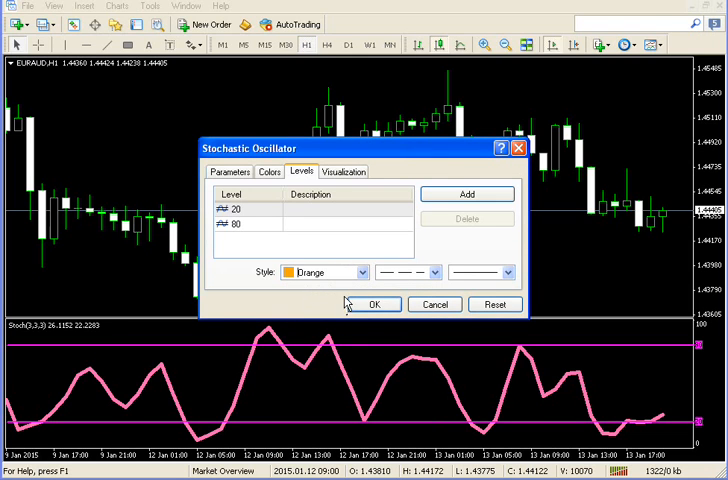
{"action": "left_click", "coordinate": [268, 171]}
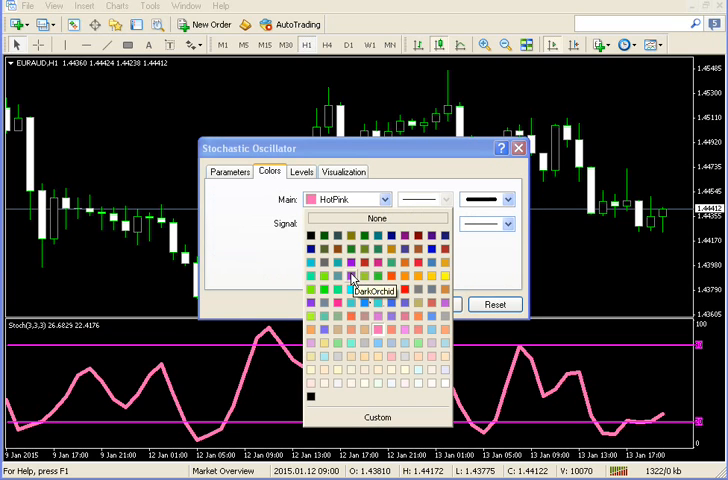
{"action": "mouse_move", "coordinate": [408, 240]}
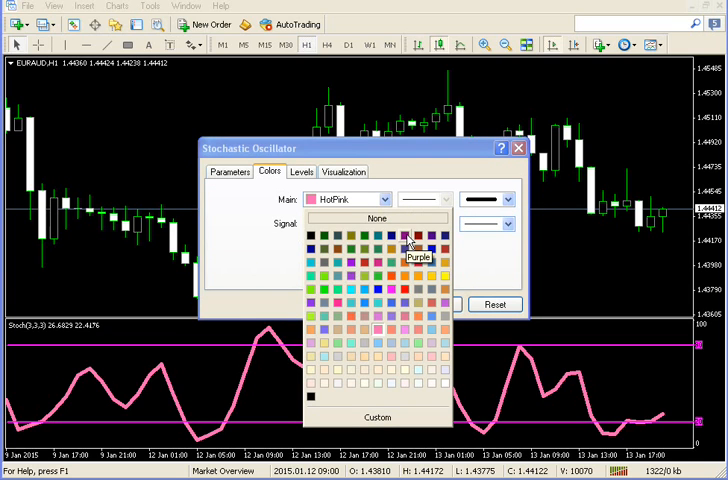
{"action": "mouse_move", "coordinate": [350, 280]}
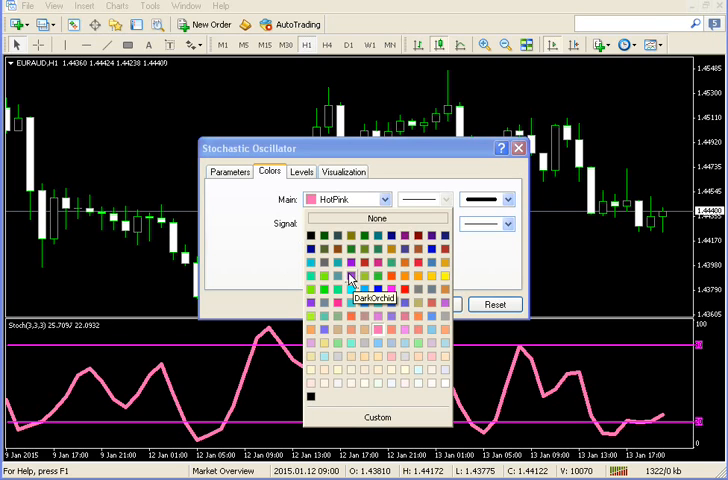
{"action": "mouse_move", "coordinate": [352, 293]}
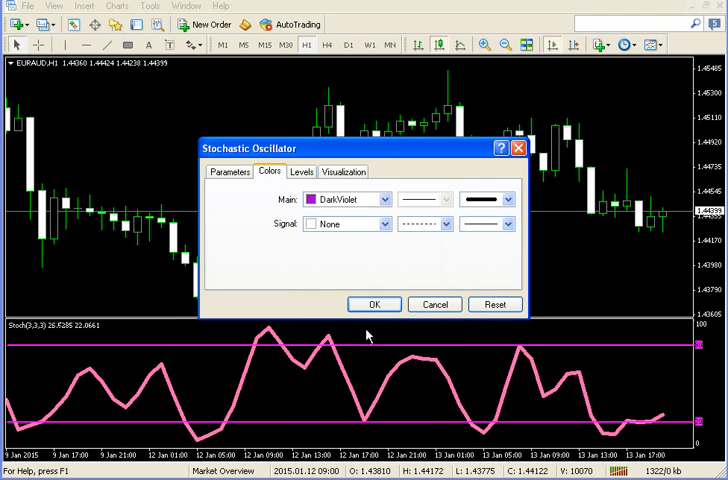
{"action": "left_click", "coordinate": [374, 304]}
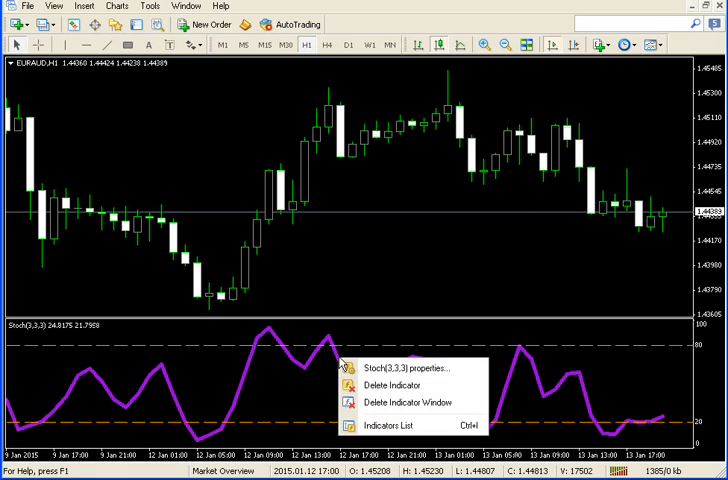
Set the Stochastic main line to the thinnest width in BlueViolet
{"action": "left_click", "coordinate": [398, 367]}
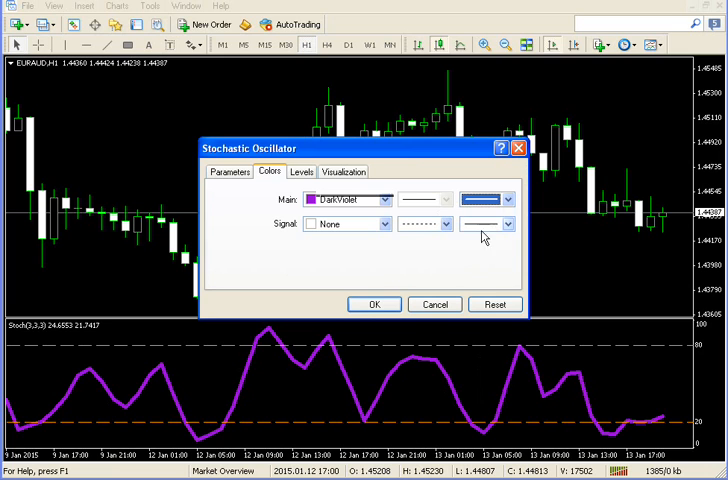
{"action": "left_click", "coordinate": [374, 304]}
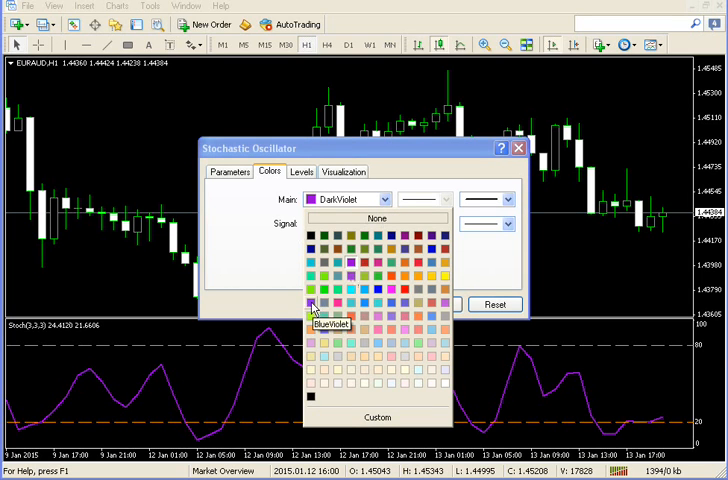
{"action": "left_click", "coordinate": [311, 310]}
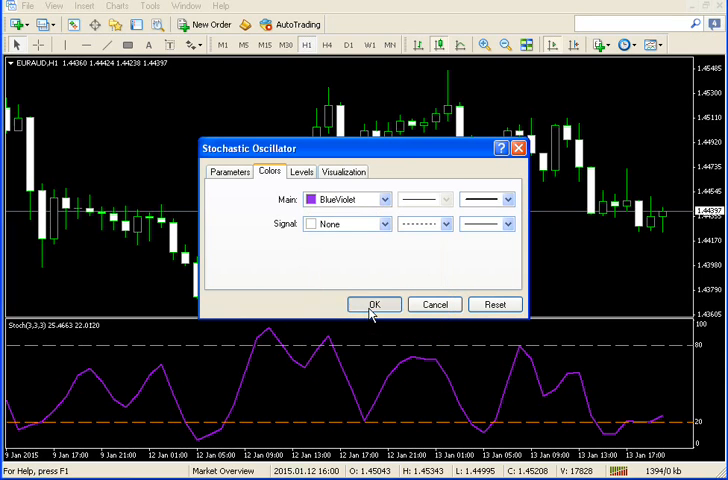
{"action": "left_click", "coordinate": [374, 304]}
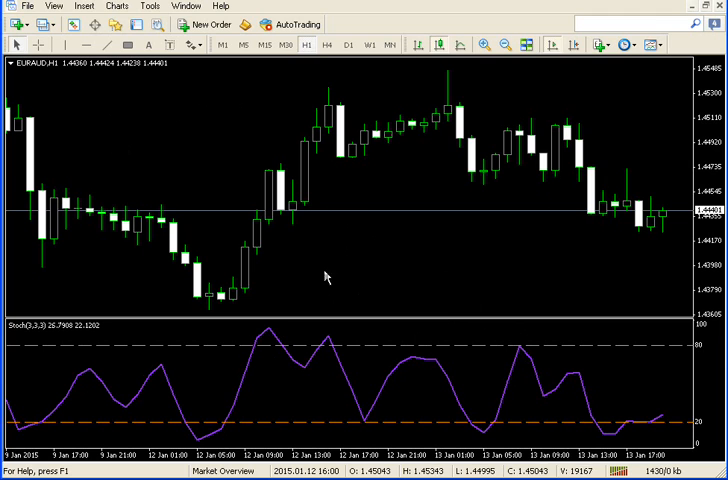
{"action": "mouse_move", "coordinate": [142, 185]}
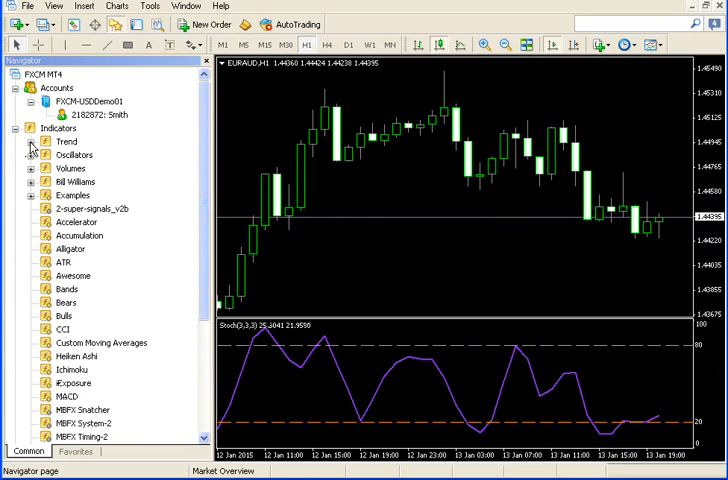
Add a Moving Average from the Trend group with default settings, dismissing the MA and Stochastic dialogs unchanged
{"action": "left_click", "coordinate": [31, 141]}
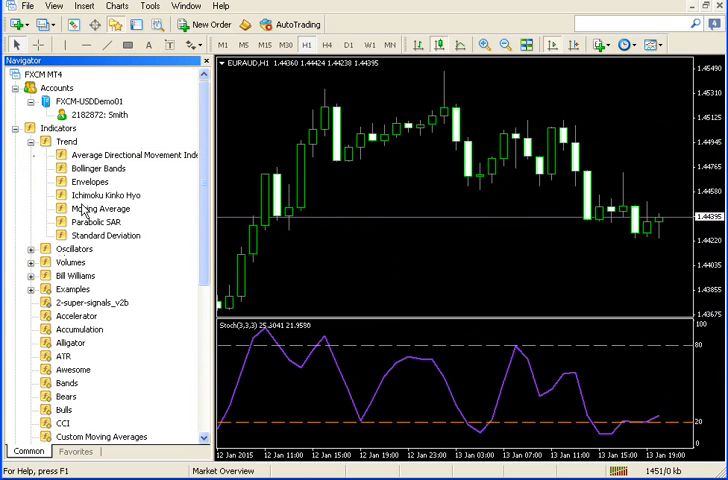
{"action": "double_click", "coordinate": [90, 207]}
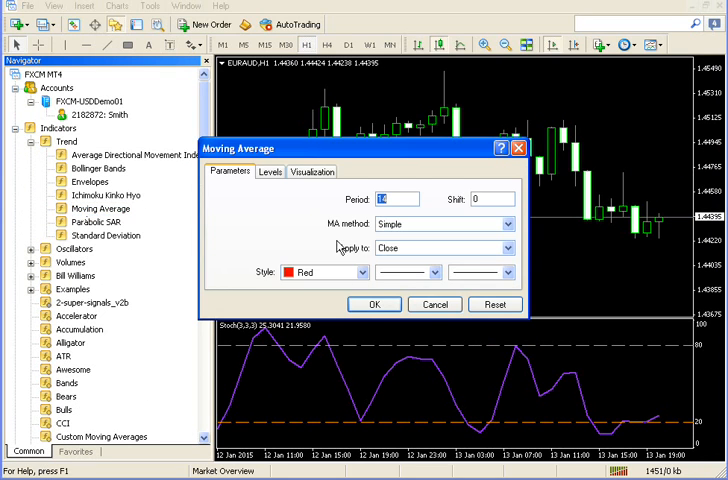
{"action": "left_click", "coordinate": [374, 304]}
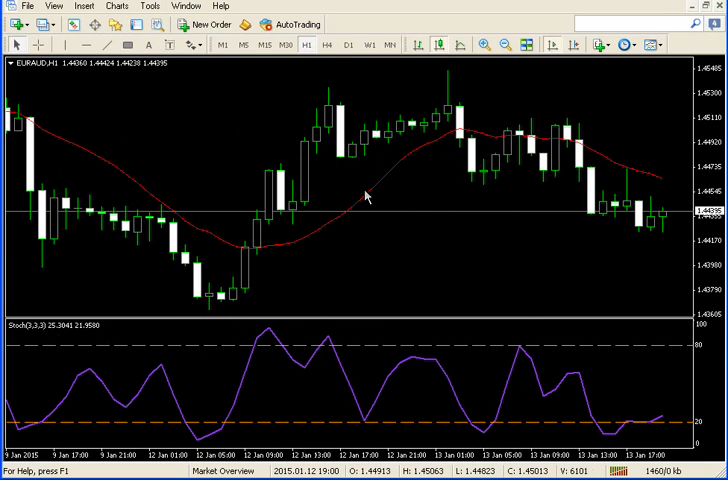
{"action": "mouse_move", "coordinate": [301, 245]}
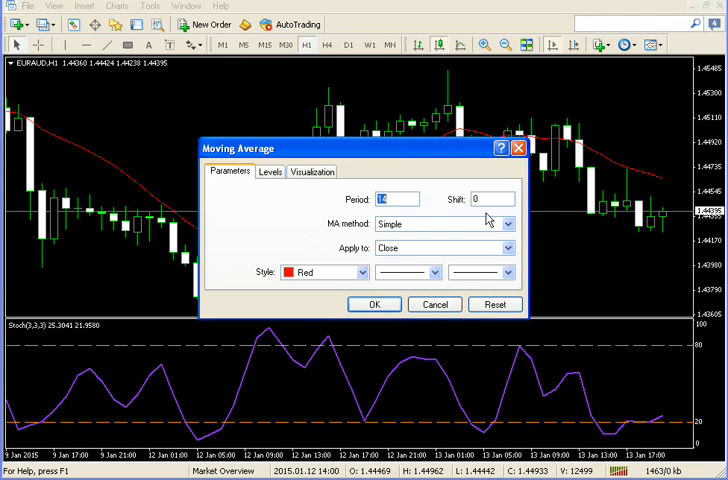
{"action": "left_click", "coordinate": [374, 304]}
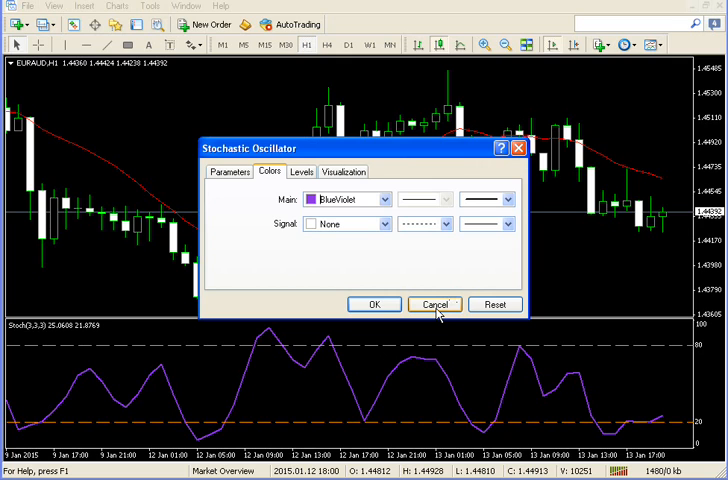
{"action": "left_click", "coordinate": [435, 304]}
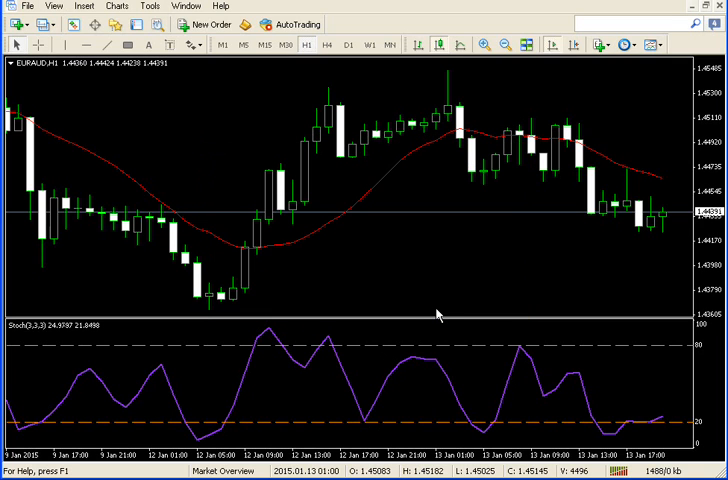
{"action": "mouse_move", "coordinate": [372, 265]}
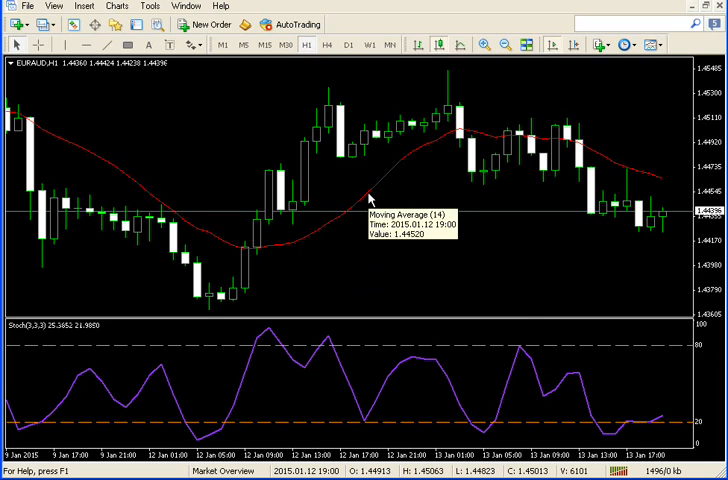
Restyle the Moving Average as a thick LawnGreen line after browsing its Levels and Parameters
{"action": "double_click", "coordinate": [368, 197]}
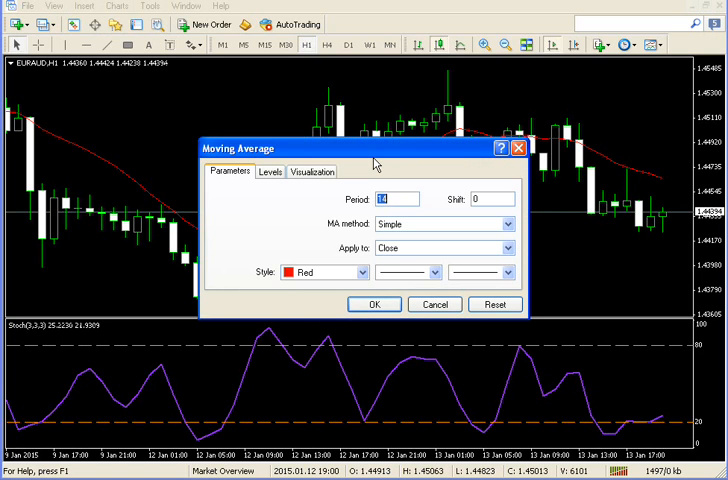
{"action": "mouse_move", "coordinate": [591, 129]}
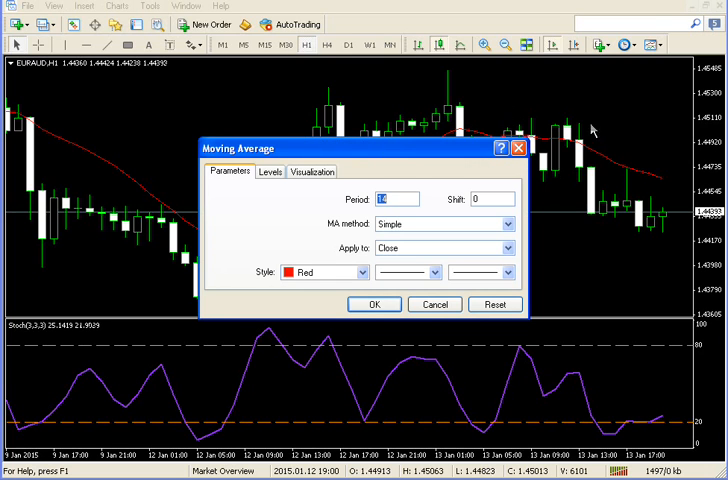
{"action": "mouse_move", "coordinate": [137, 285]}
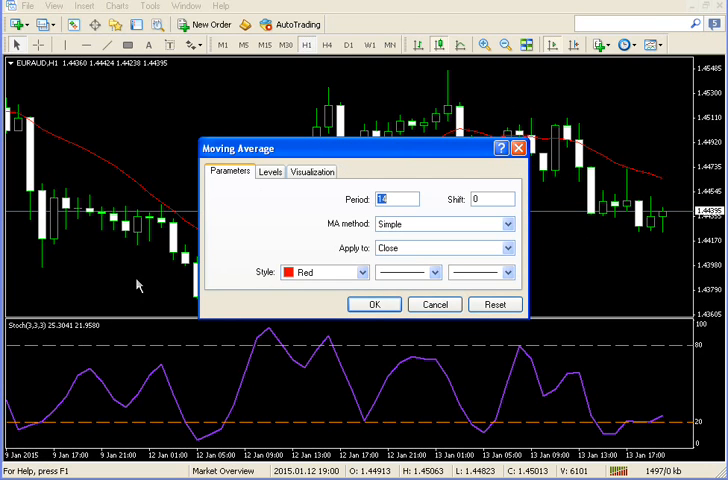
{"action": "mouse_move", "coordinate": [256, 176]}
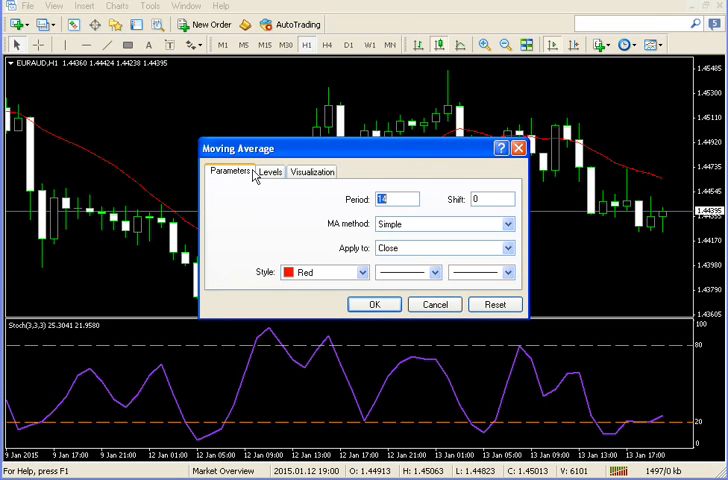
{"action": "left_click", "coordinate": [269, 171]}
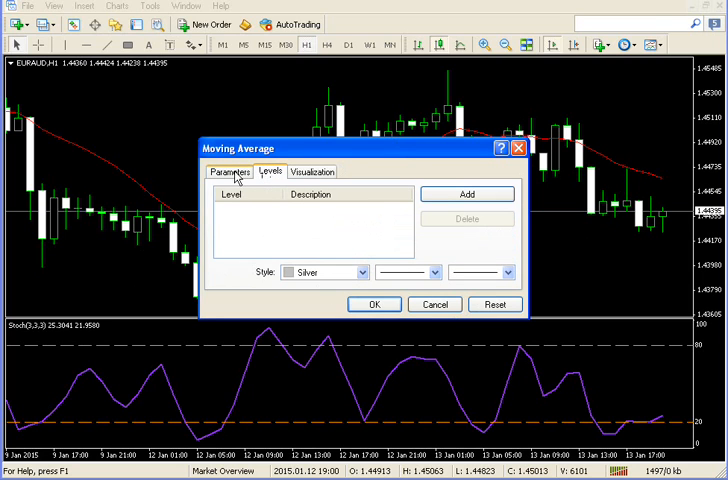
{"action": "left_click", "coordinate": [230, 171]}
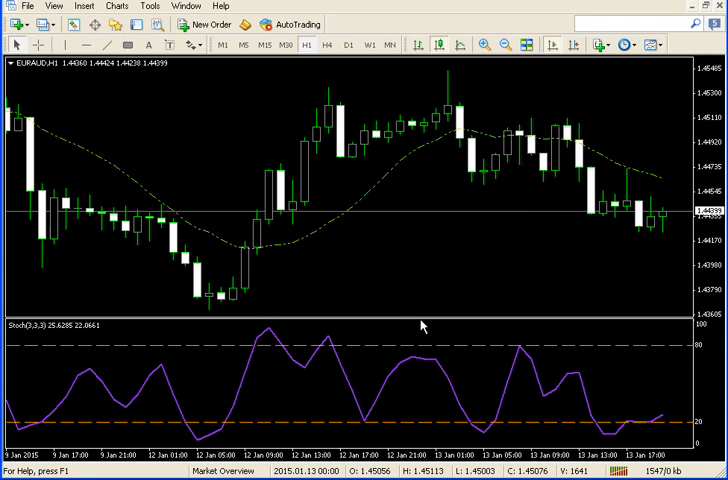
{"action": "mouse_move", "coordinate": [396, 190]}
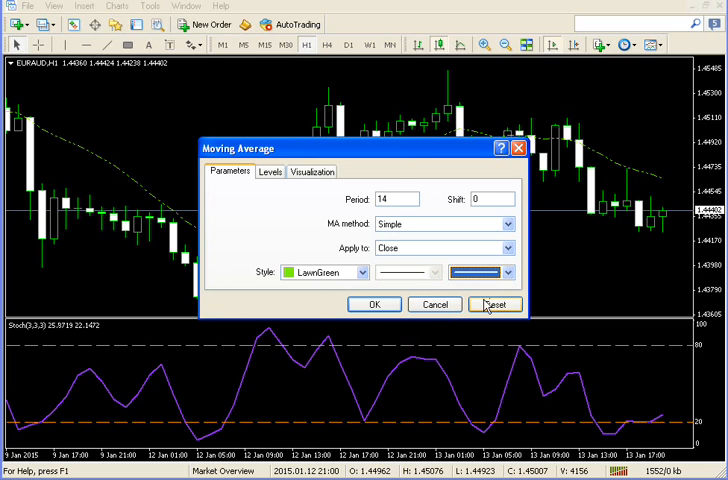
{"action": "left_click", "coordinate": [375, 304]}
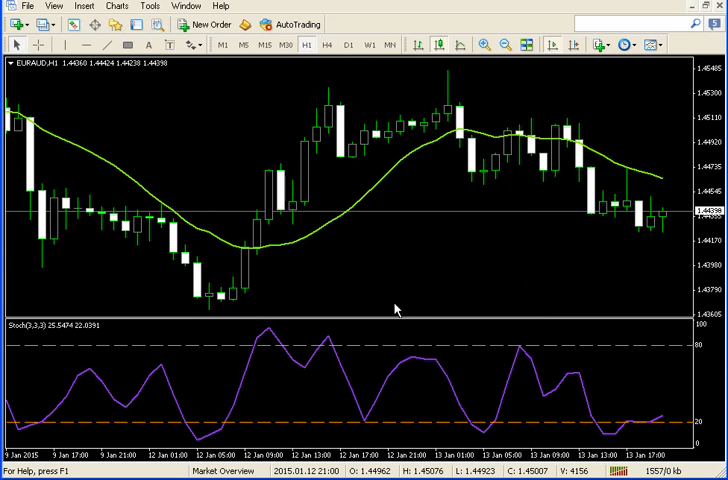
{"action": "mouse_move", "coordinate": [392, 318]}
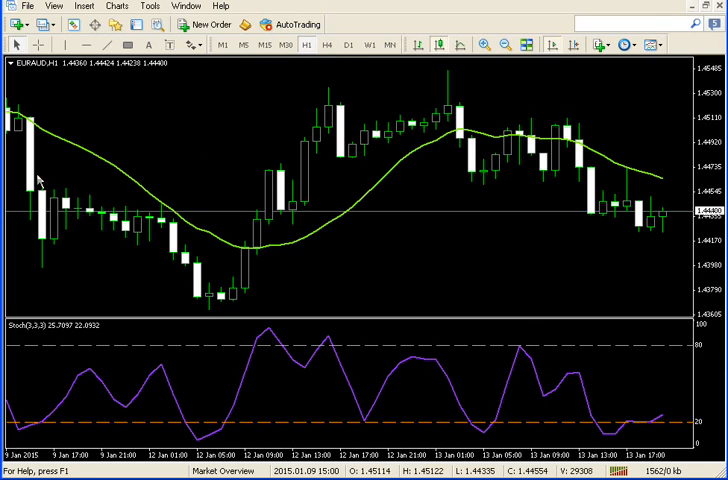
{"action": "mouse_move", "coordinate": [503, 203]}
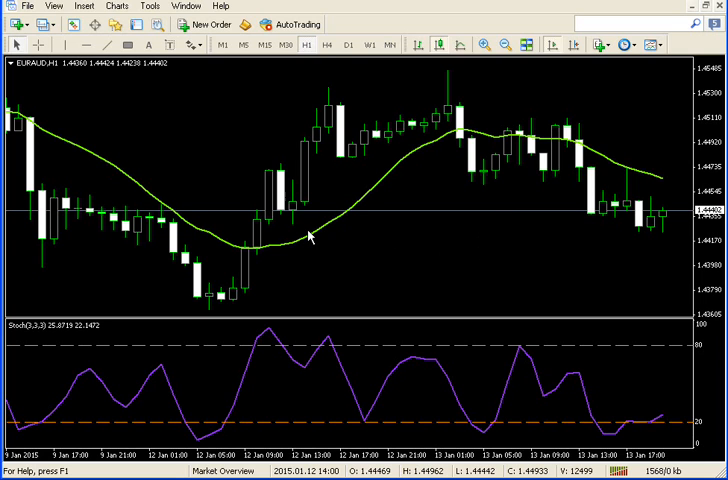
Delete the Moving Average indicator from the EURAUD price chart
{"action": "right_click", "coordinate": [309, 236]}
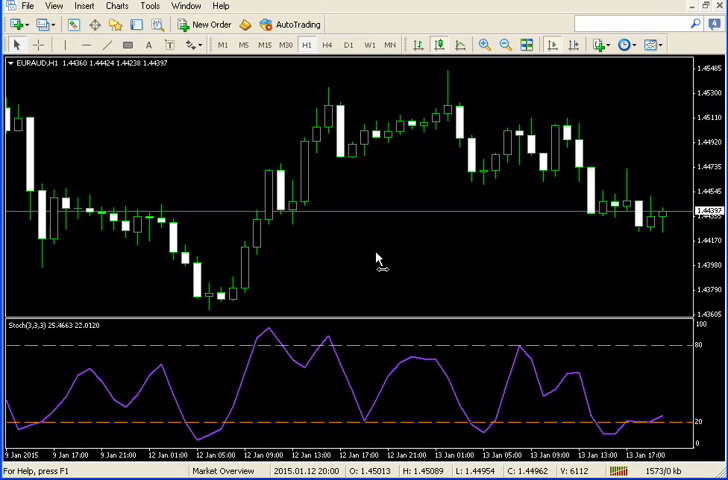
{"action": "mouse_move", "coordinate": [378, 260]}
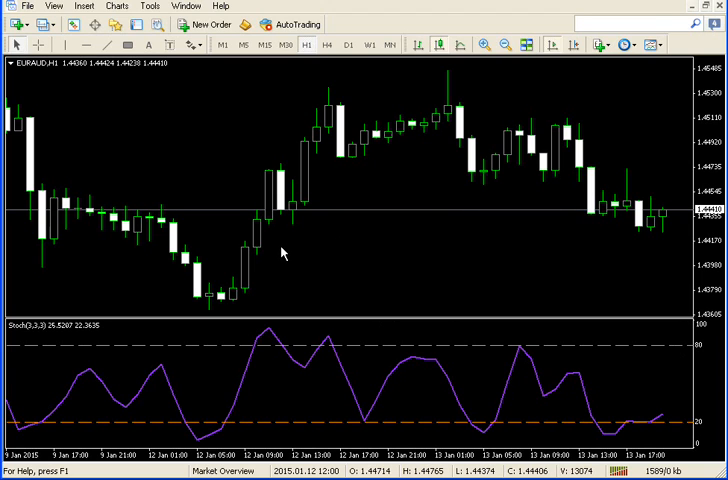
{"action": "mouse_move", "coordinate": [341, 221]}
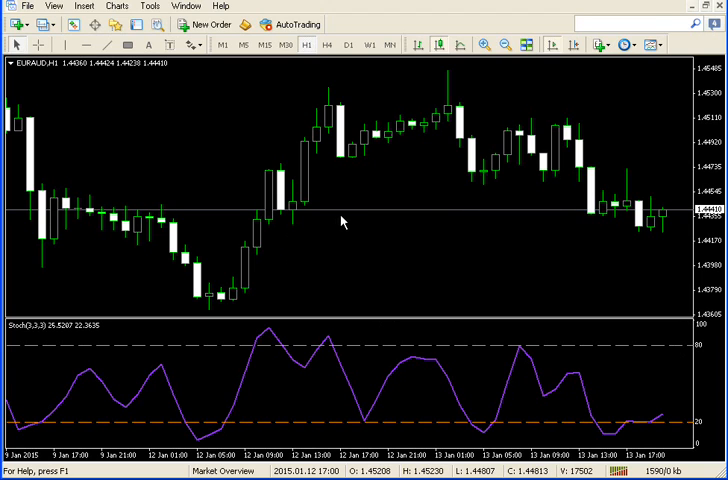